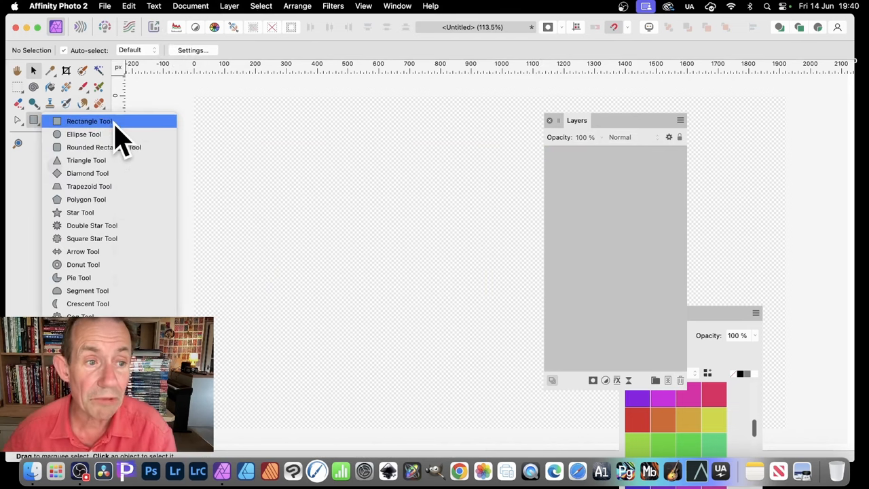
Switch to the Rectangle Tool with no fill and a black stroke.
click(90, 121)
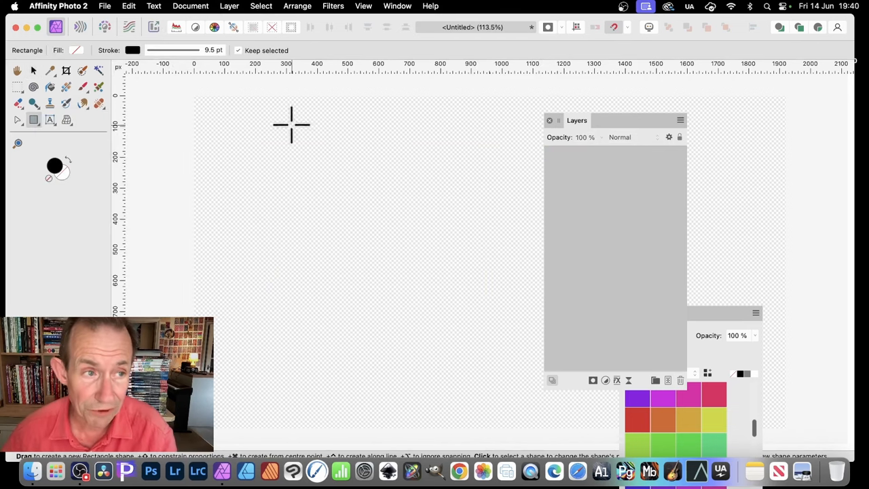
click(76, 50)
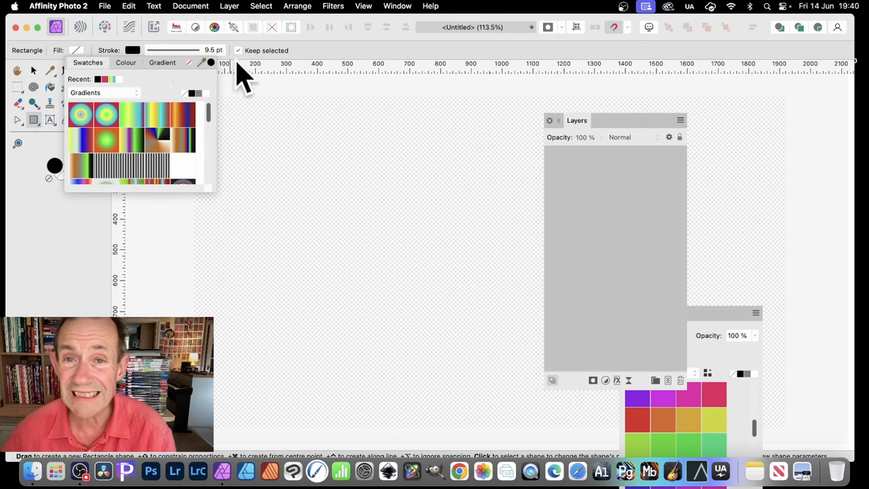
mouse_move(193, 92)
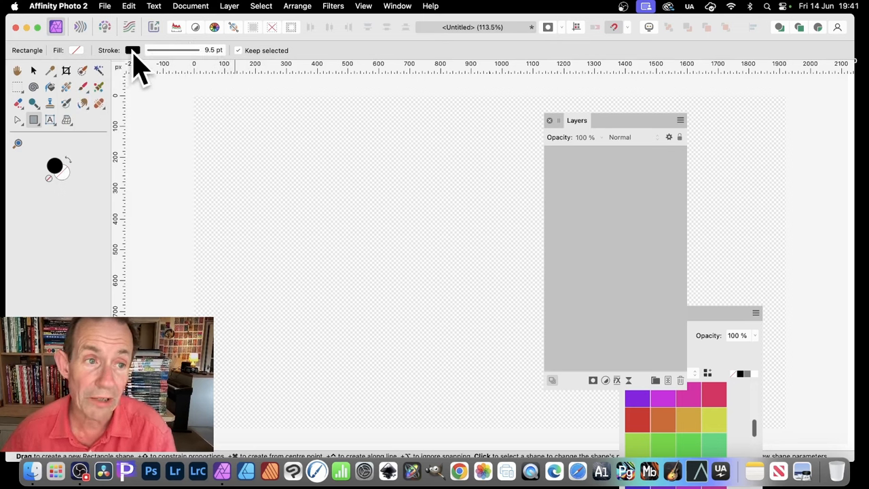
Draw a large square, a top rectangle with a tapered stroke profile, and a thinner lower-right square.
drag(277, 160, 453, 332)
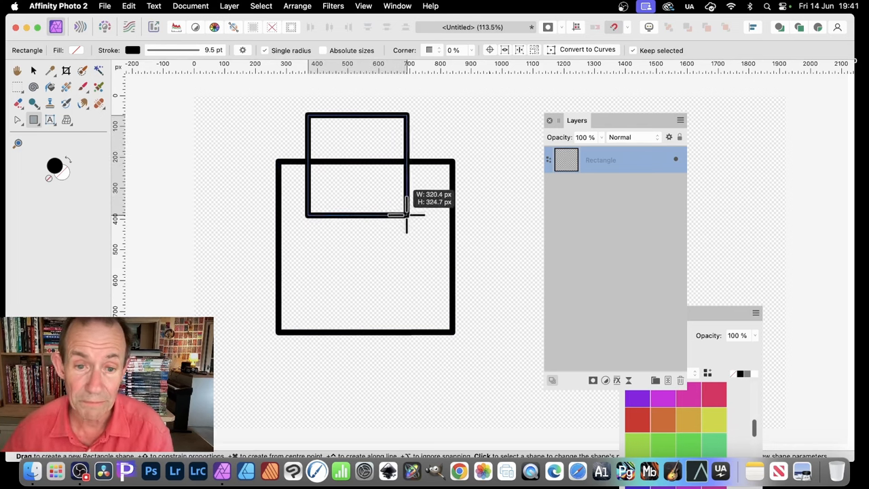
drag(307, 114, 408, 216)
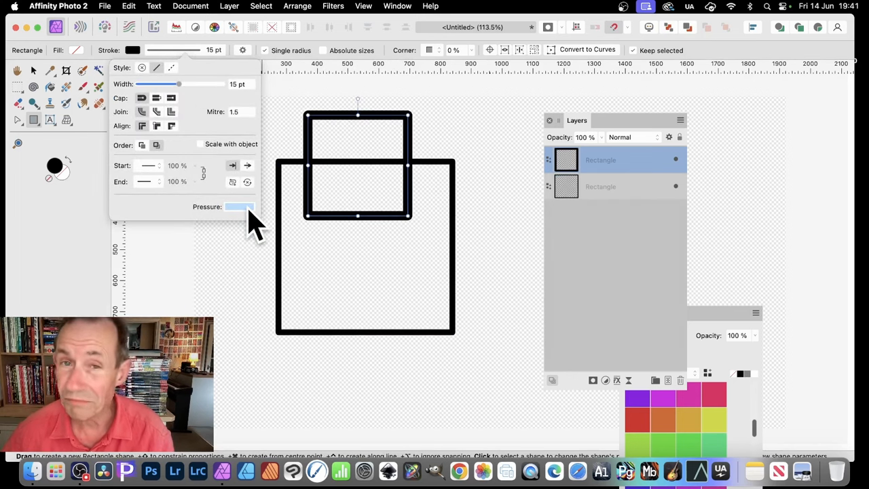
click(239, 206)
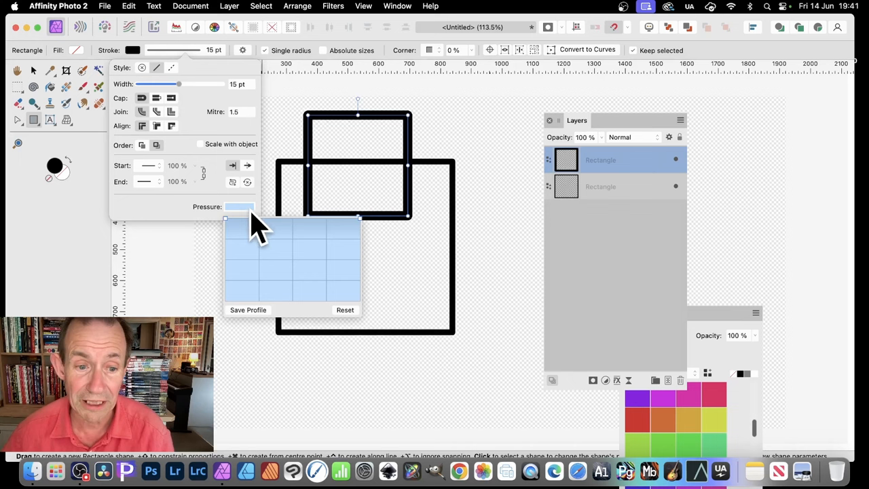
mouse_move(301, 231)
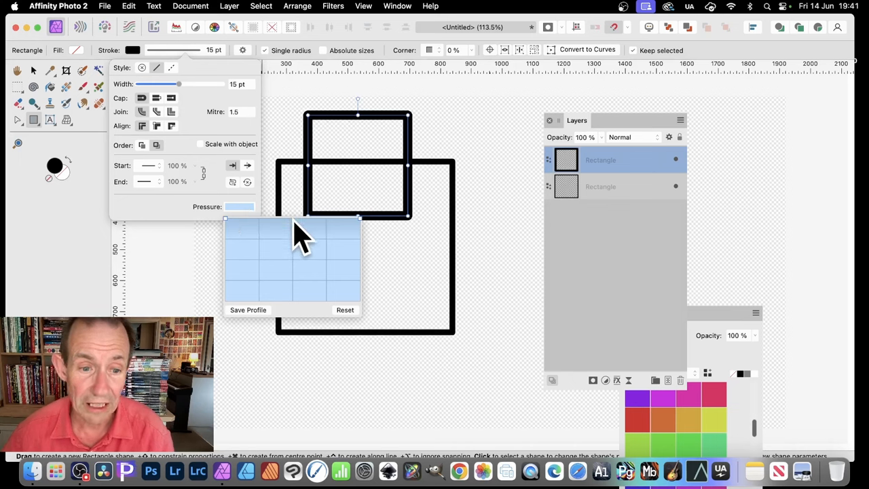
drag(296, 242, 296, 285)
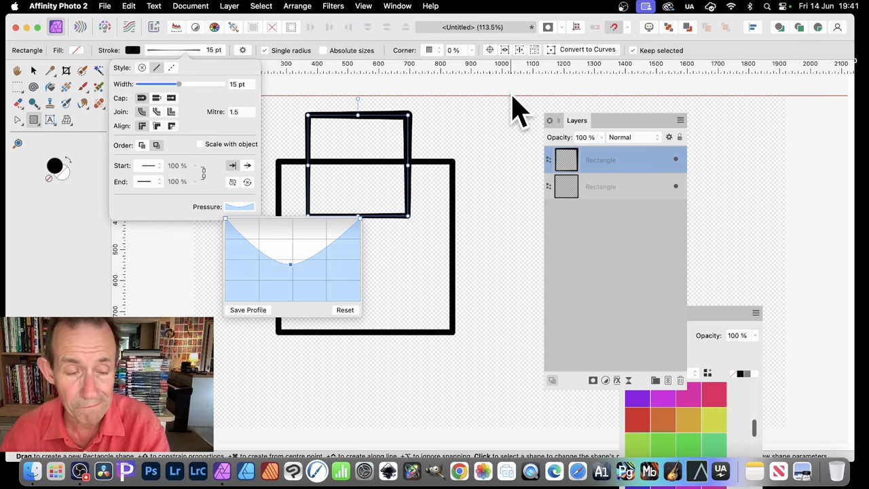
mouse_move(57, 82)
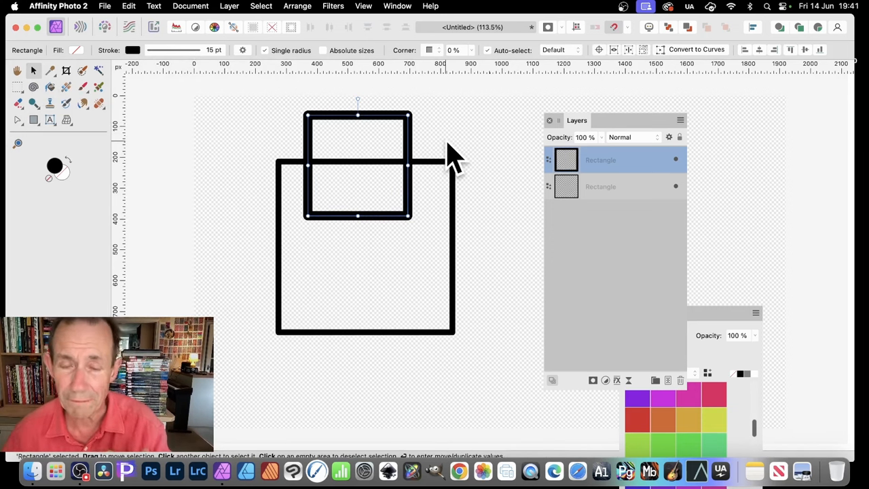
drag(359, 166, 457, 255)
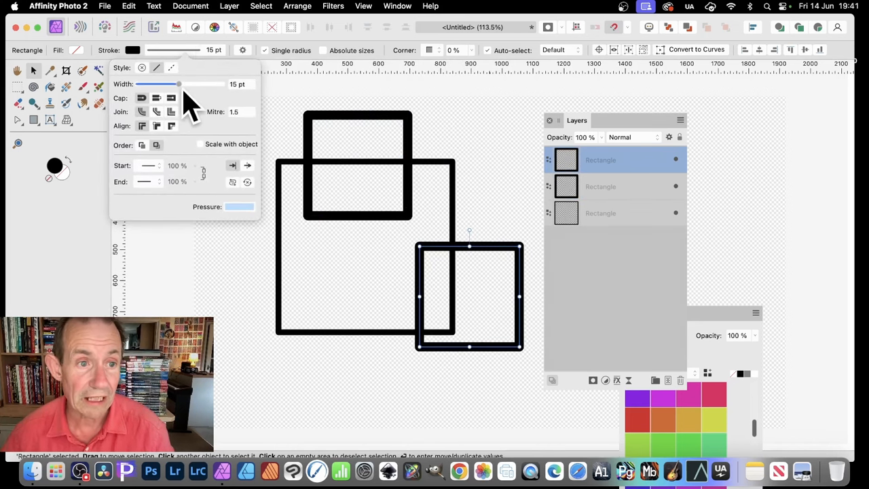
drag(179, 84, 163, 84)
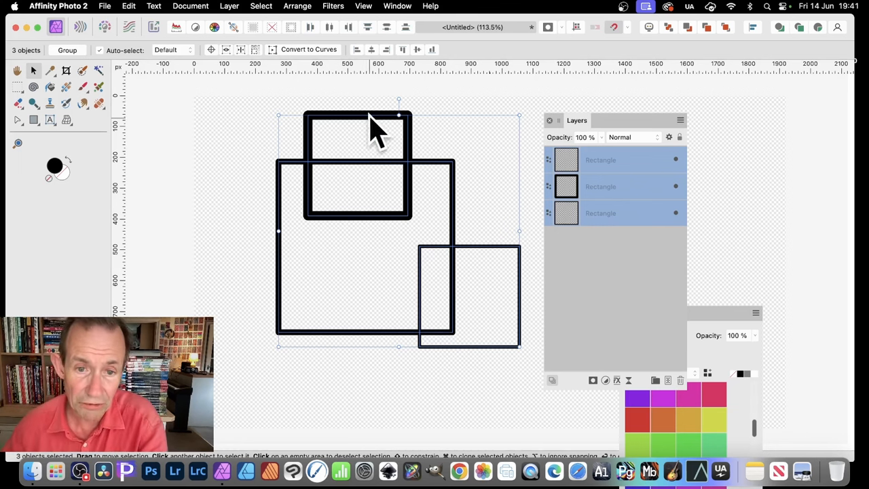
mouse_move(394, 146)
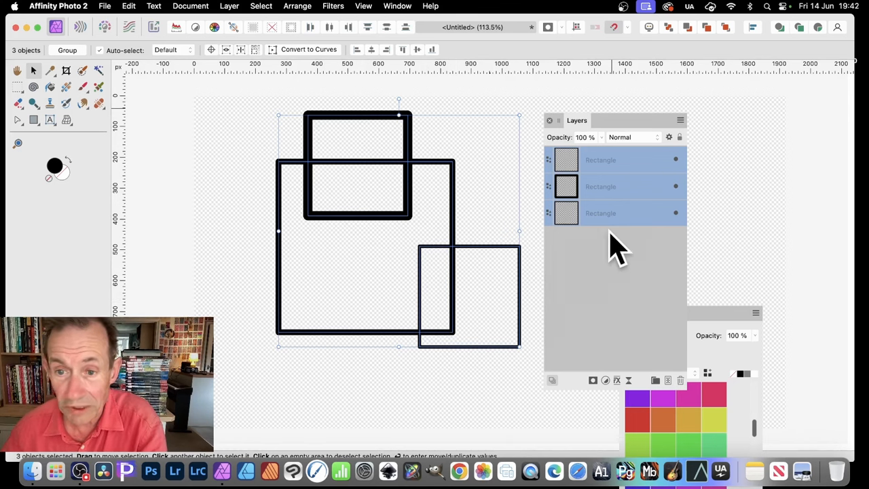
mouse_move(614, 298)
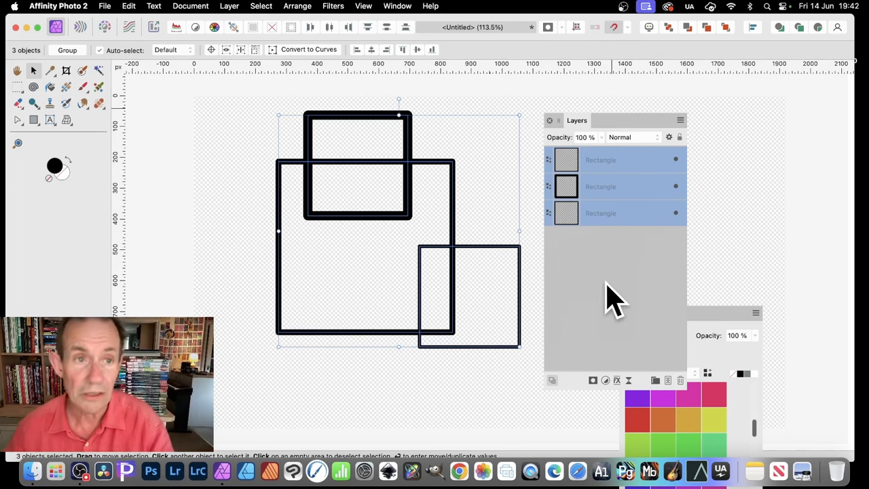
Group the three rectangle layers and rasterise the group into one pixel layer.
right_click(611, 292)
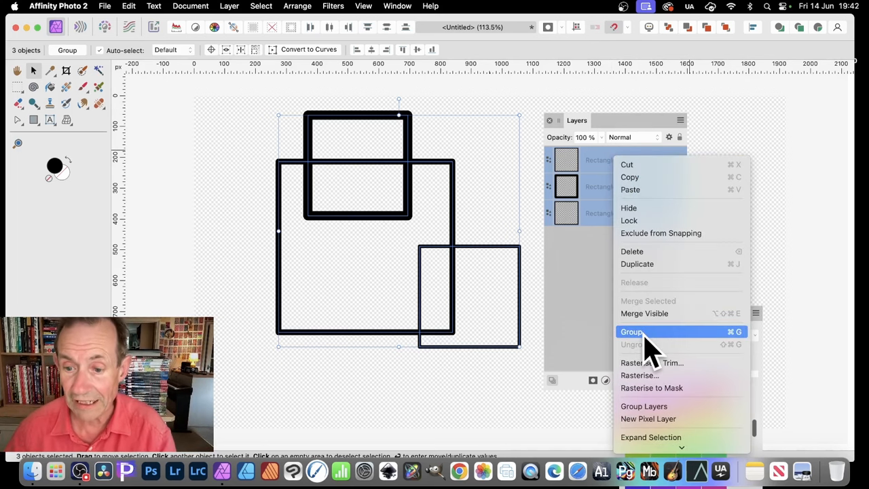
click(630, 331)
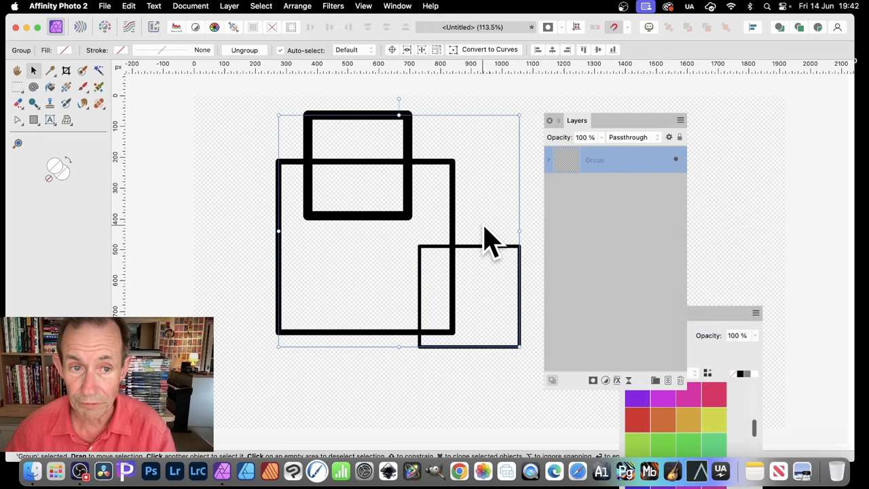
click(228, 5)
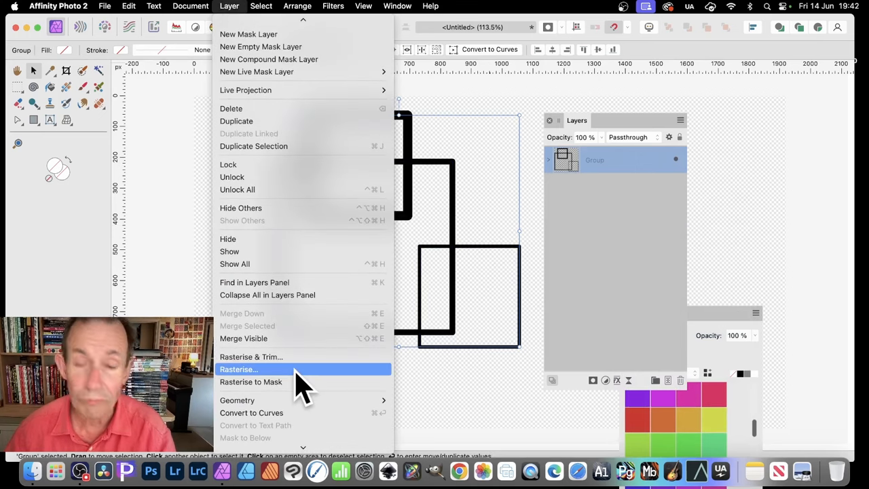
click(239, 370)
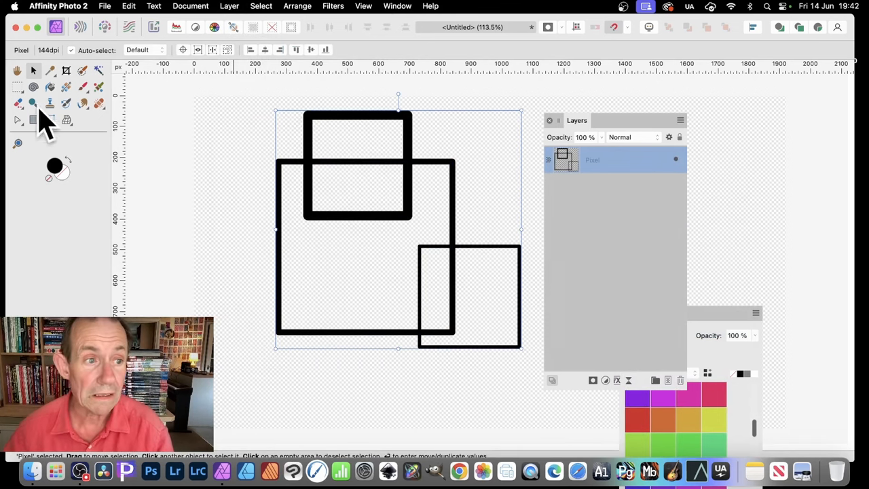
mouse_move(56, 102)
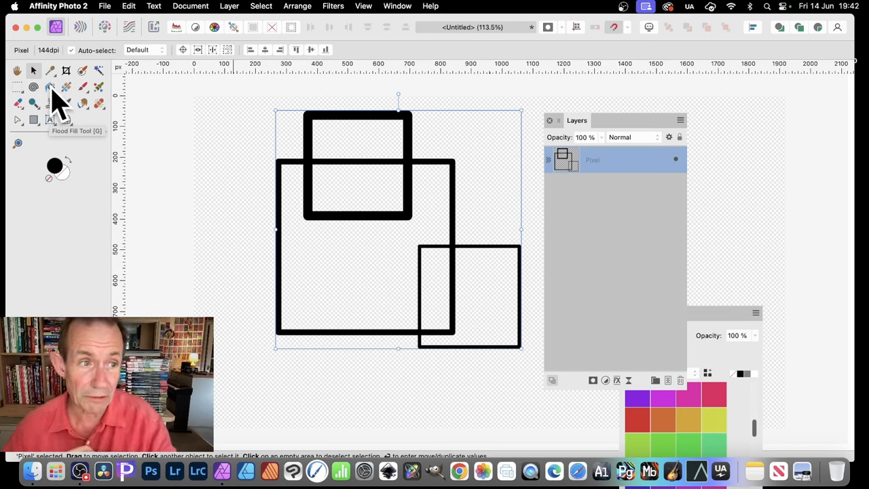
Flood-fill the top small rectangle with orange from the Swatches panel.
click(33, 87)
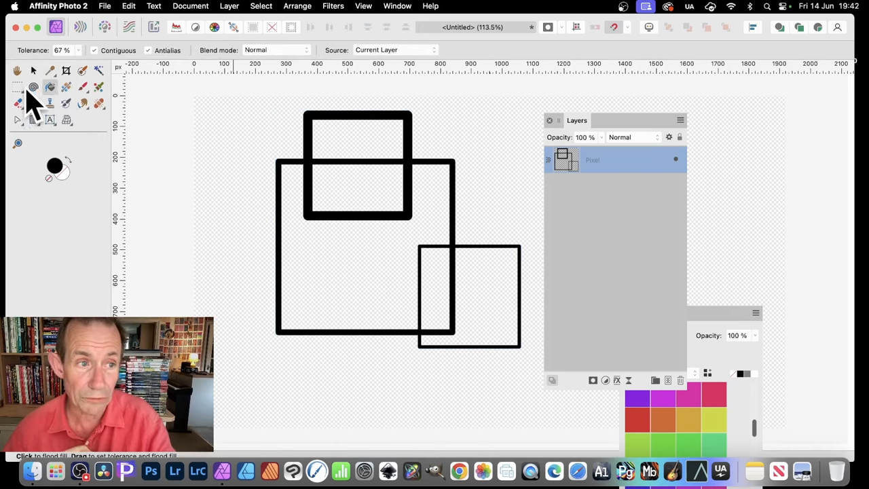
mouse_move(383, 125)
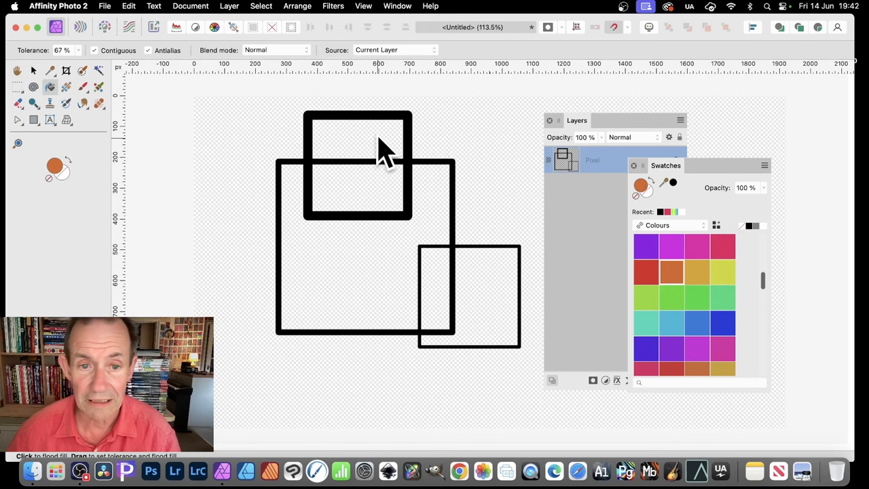
click(381, 150)
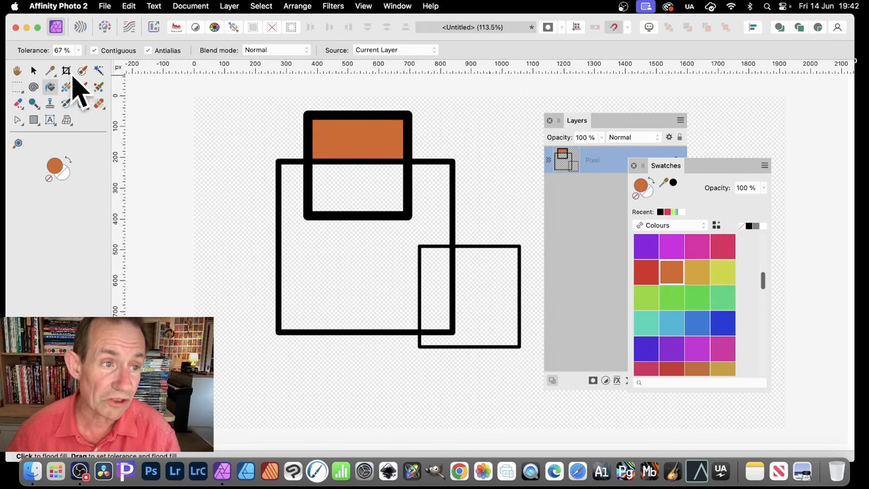
mouse_move(82, 61)
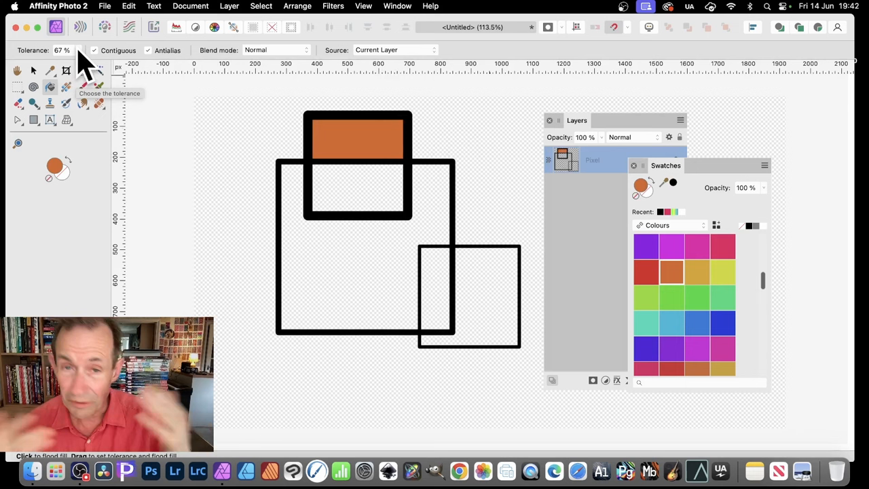
mouse_move(645, 255)
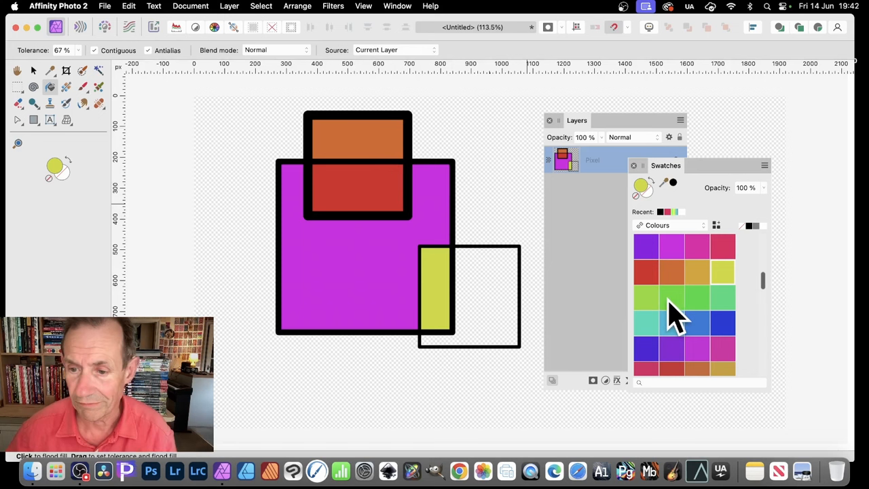
scroll(down, 3)
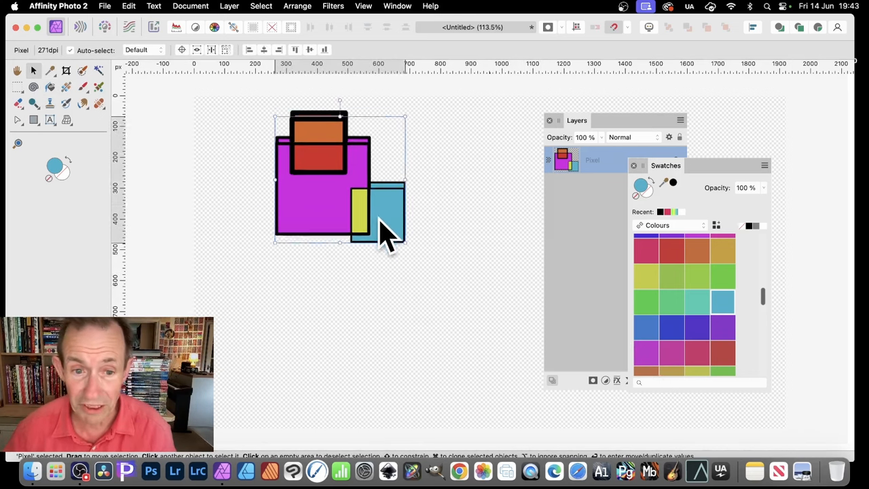
drag(387, 231, 401, 299)
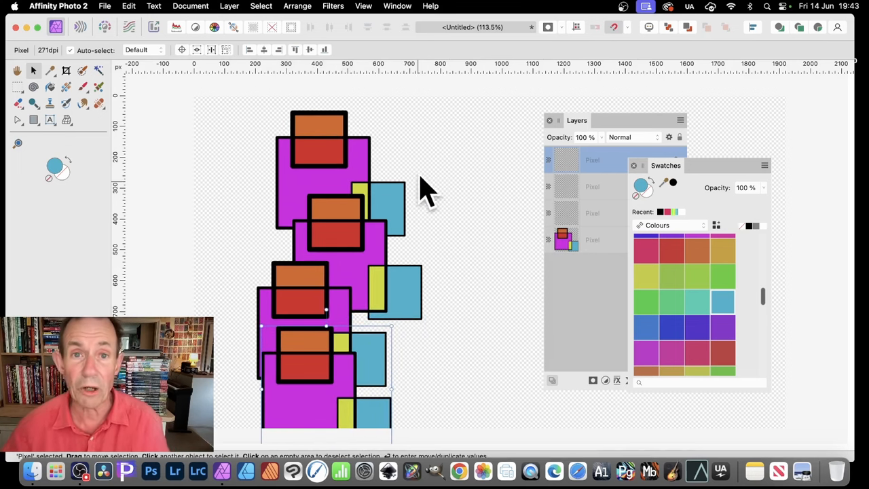
mouse_move(435, 129)
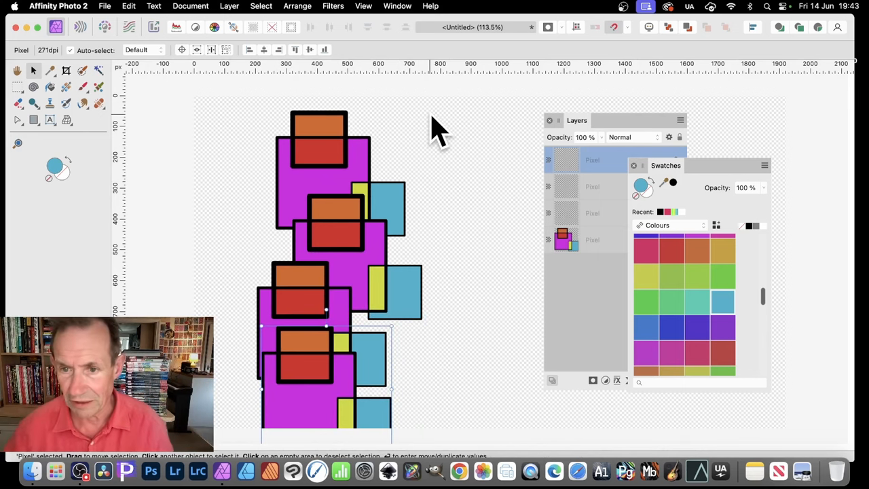
mouse_move(609, 245)
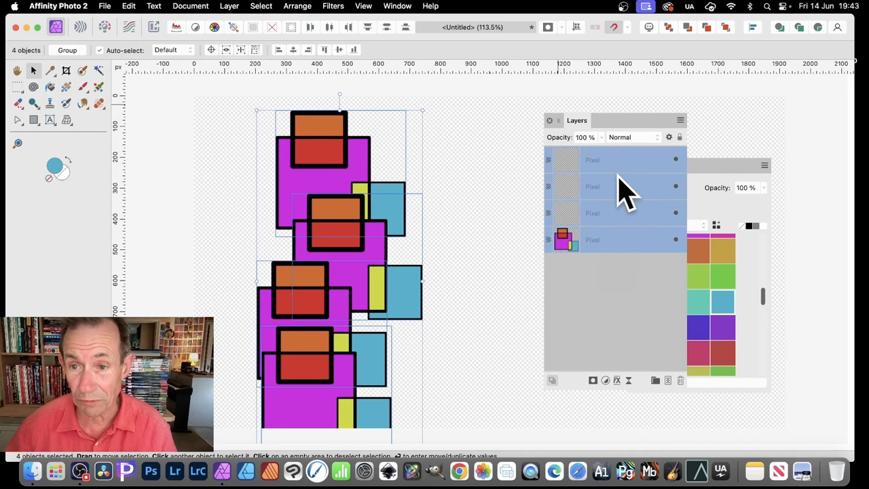
click(631, 136)
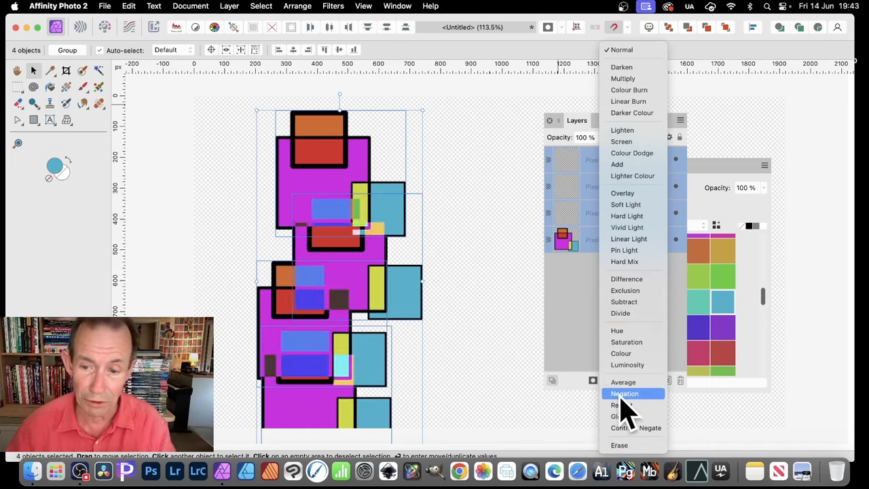
mouse_move(626, 226)
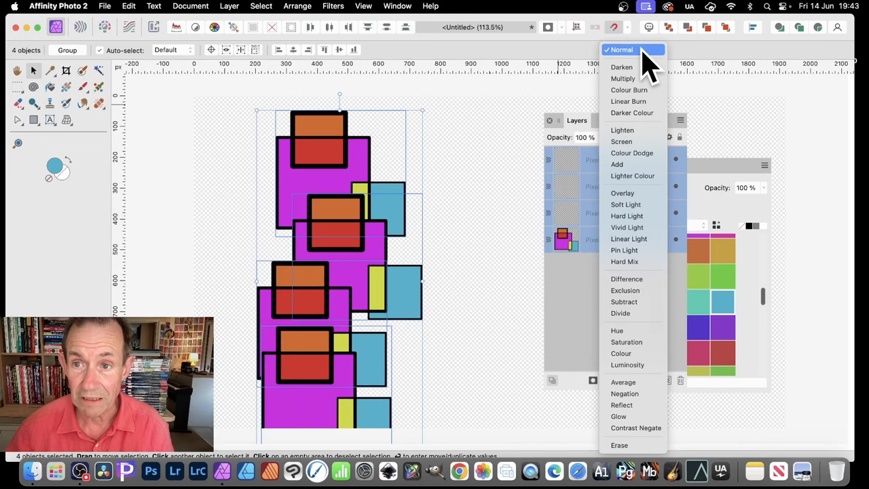
click(622, 49)
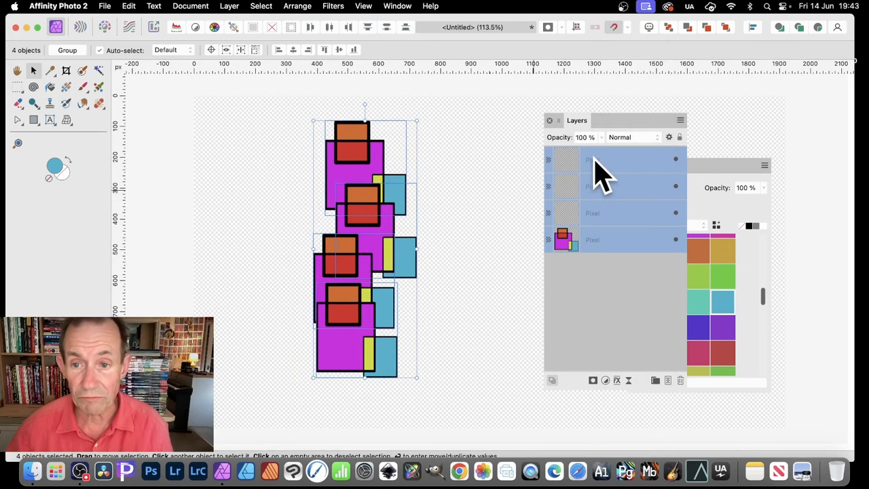
Group the four stacked copies and rasterise them into one pixel layer.
right_click(597, 165)
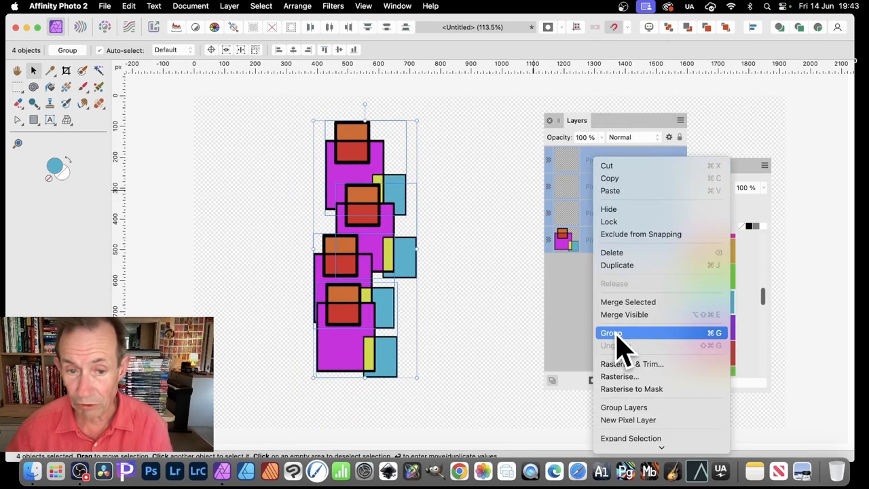
click(611, 333)
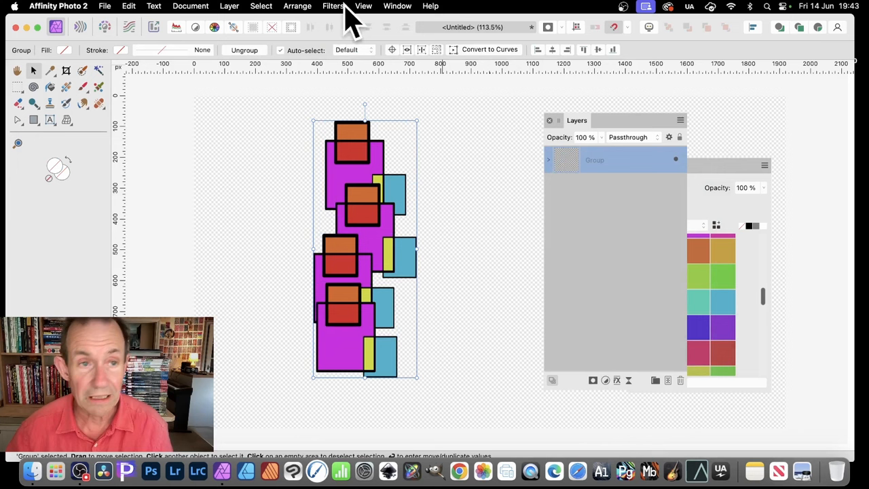
click(228, 5)
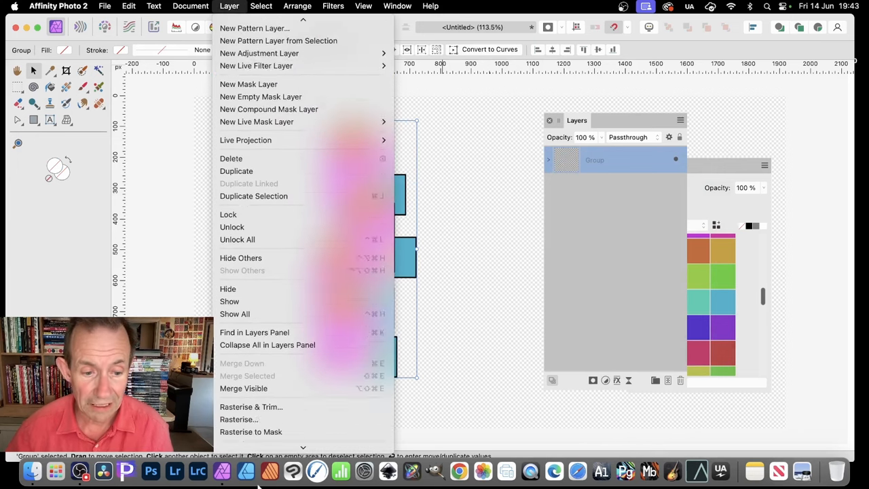
click(239, 418)
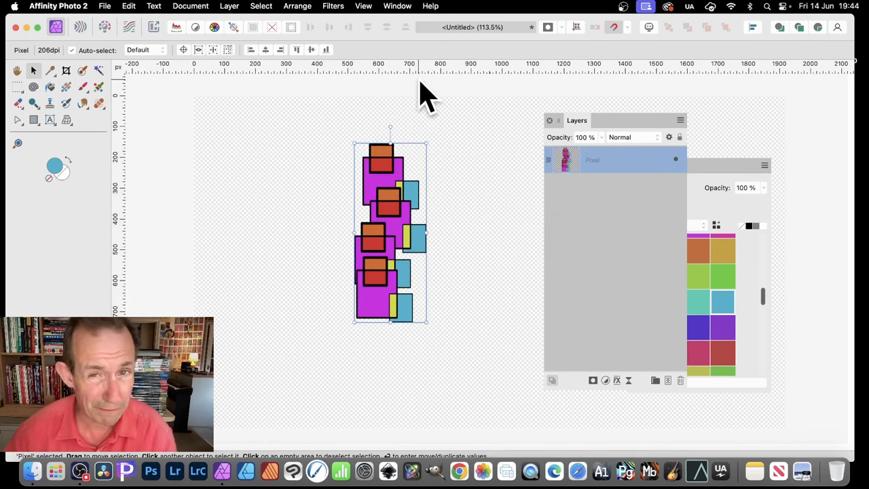
mouse_move(679, 92)
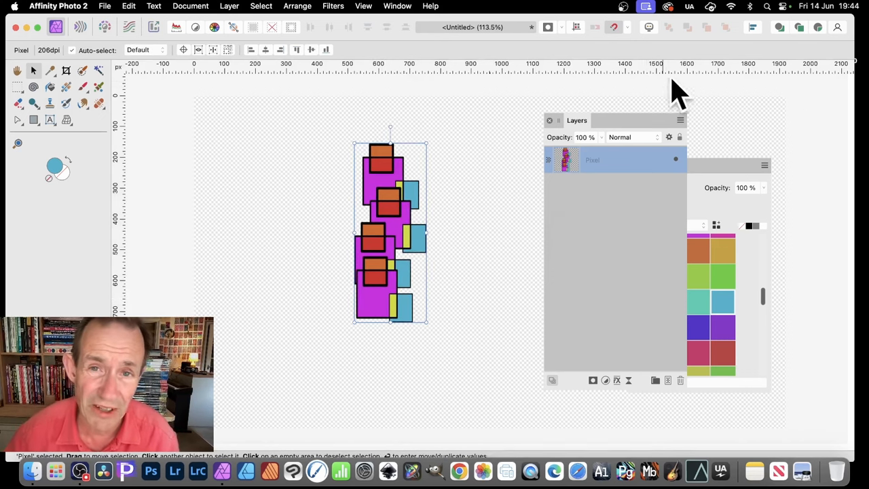
mouse_move(496, 129)
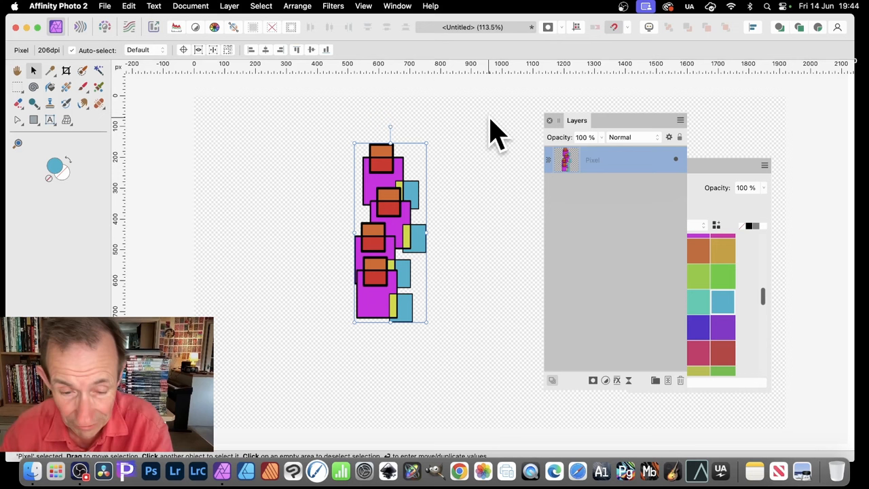
Apply a Mirror distortion filter with 4 mirrors to the stacked artwork.
click(332, 5)
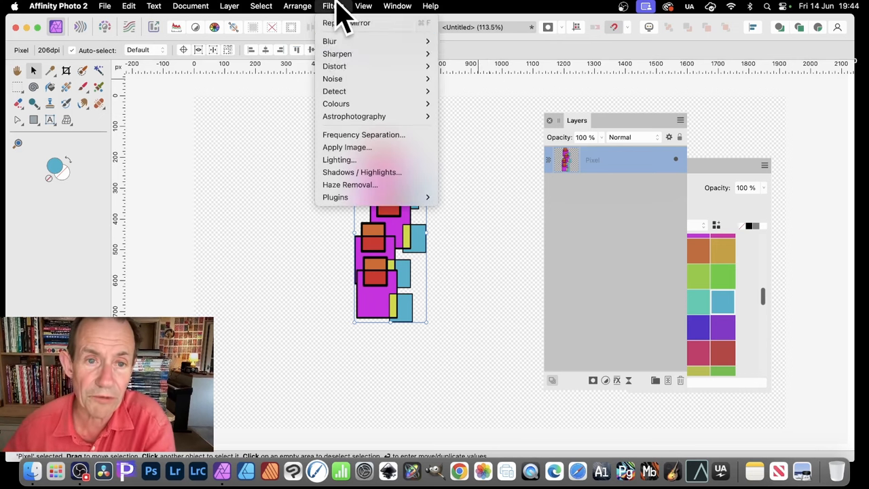
mouse_move(334, 65)
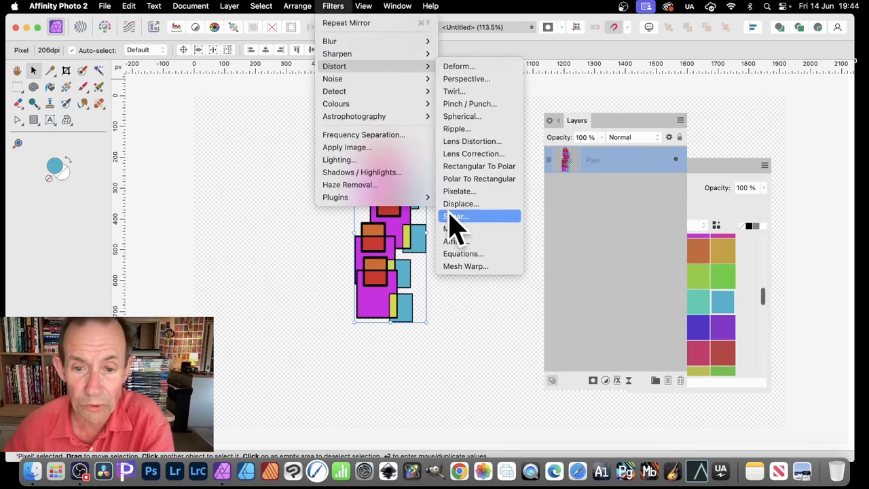
mouse_move(455, 228)
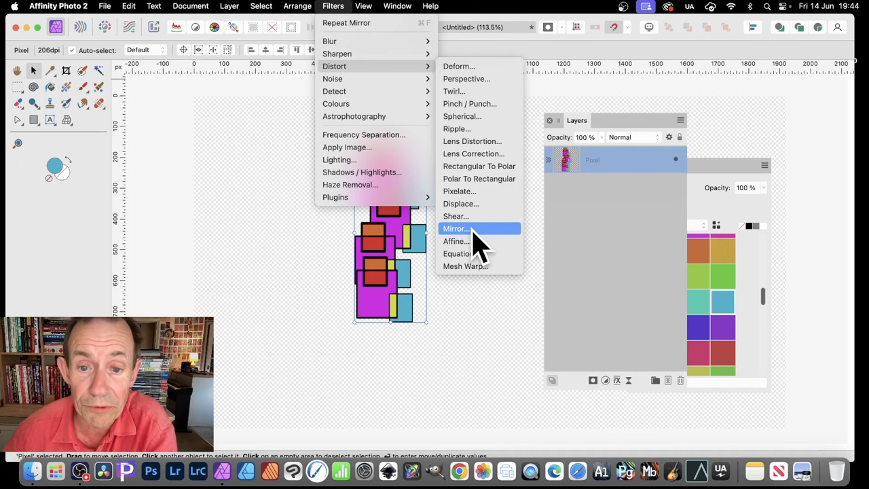
click(457, 228)
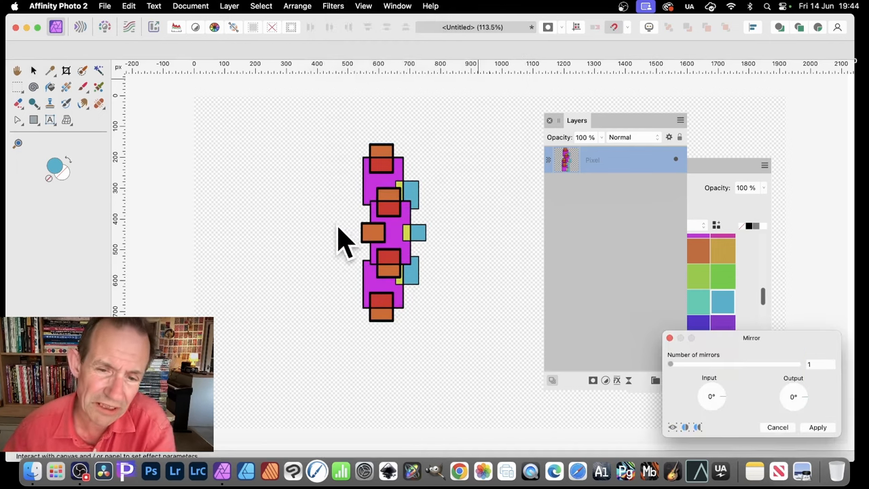
mouse_move(396, 333)
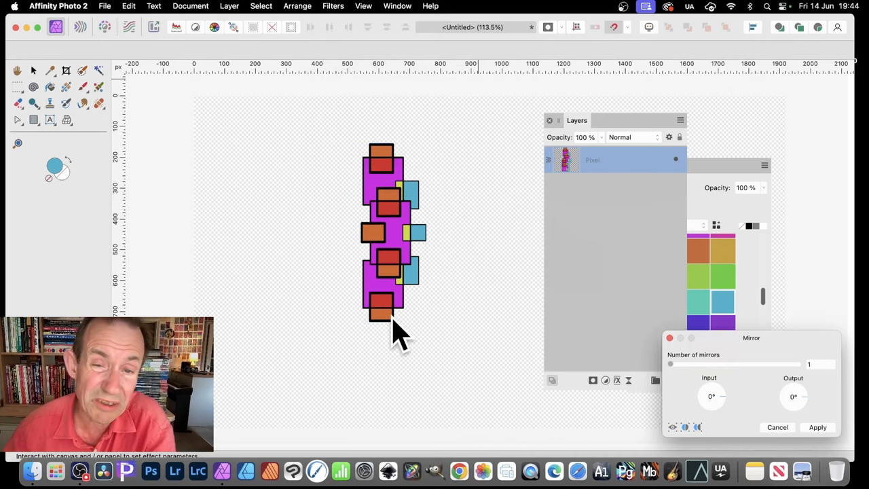
mouse_move(421, 214)
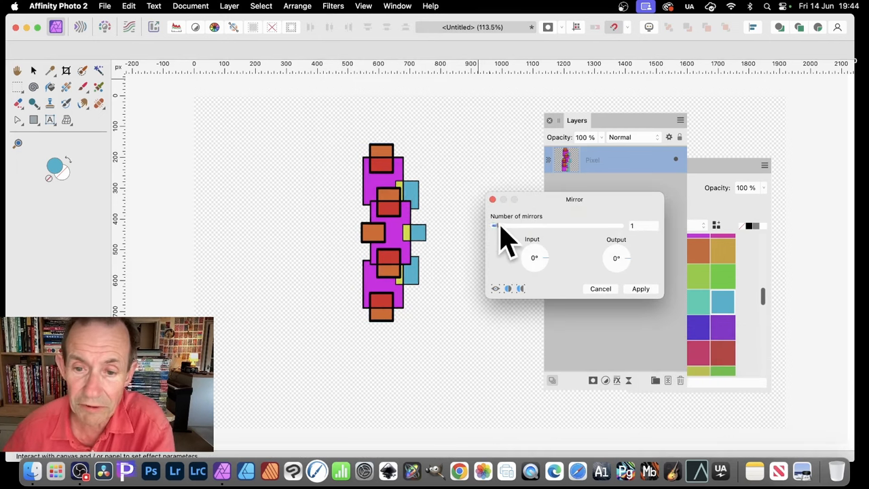
drag(495, 225, 516, 225)
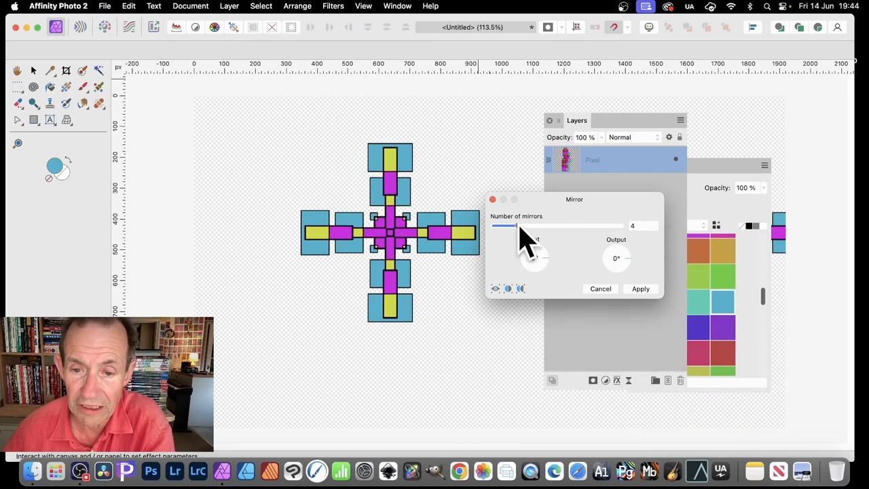
drag(516, 225, 536, 225)
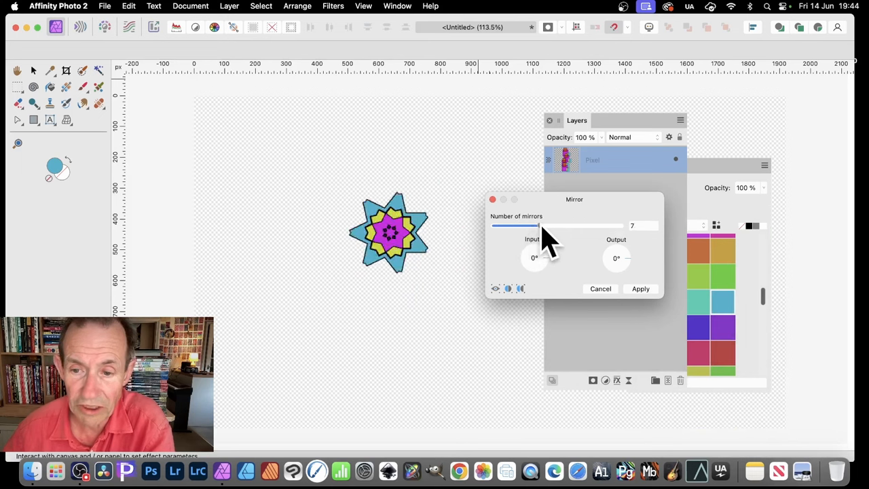
drag(536, 225, 540, 226)
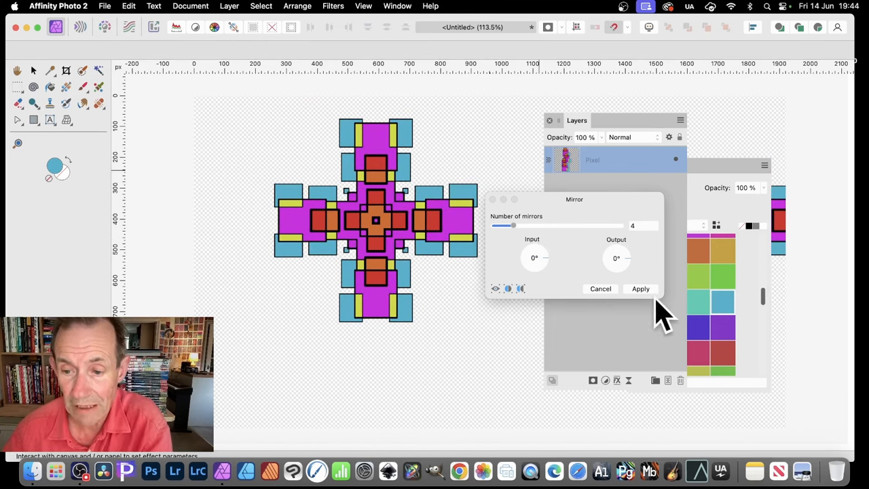
click(641, 288)
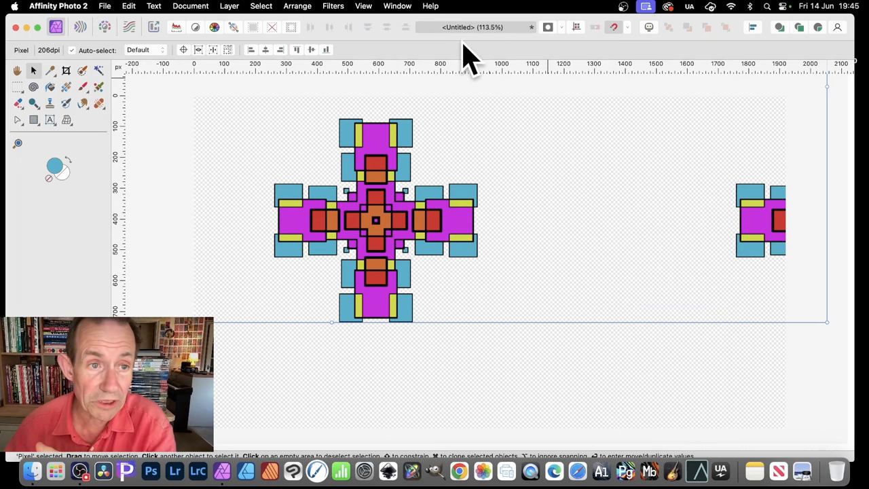
Rasterise & Trim the mirrored layer so its bounds hug the cross artwork.
click(230, 6)
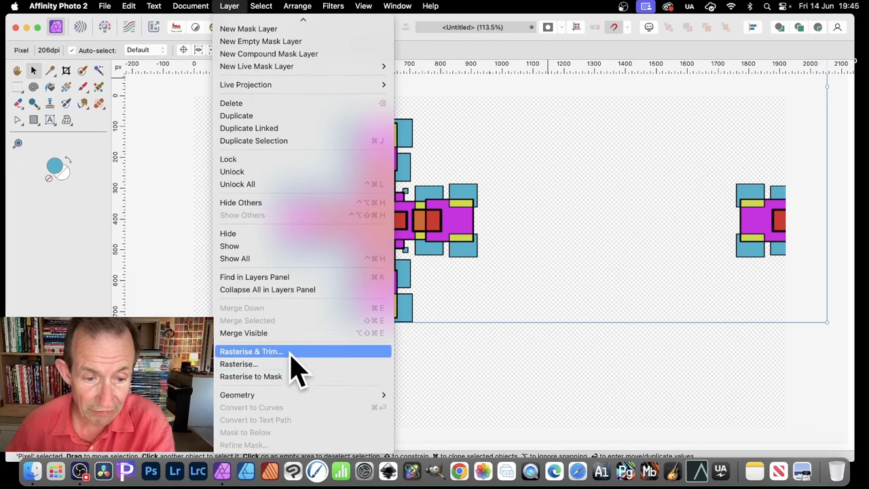
click(251, 351)
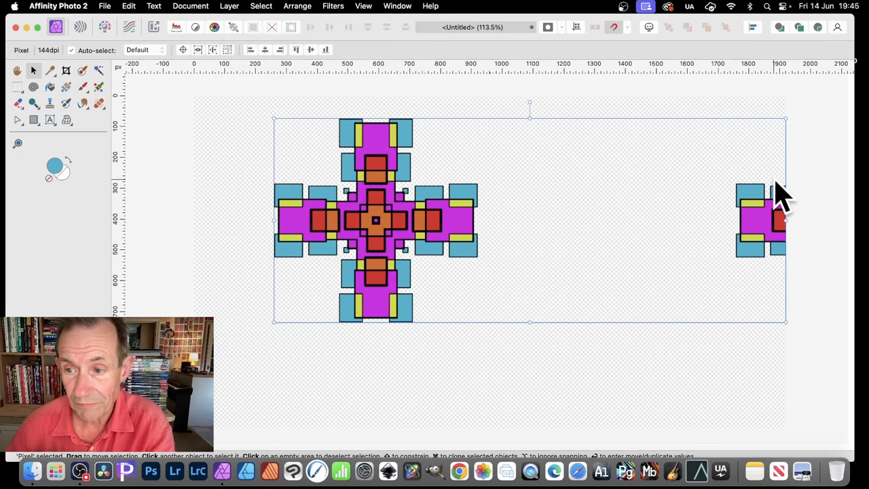
mouse_move(767, 210)
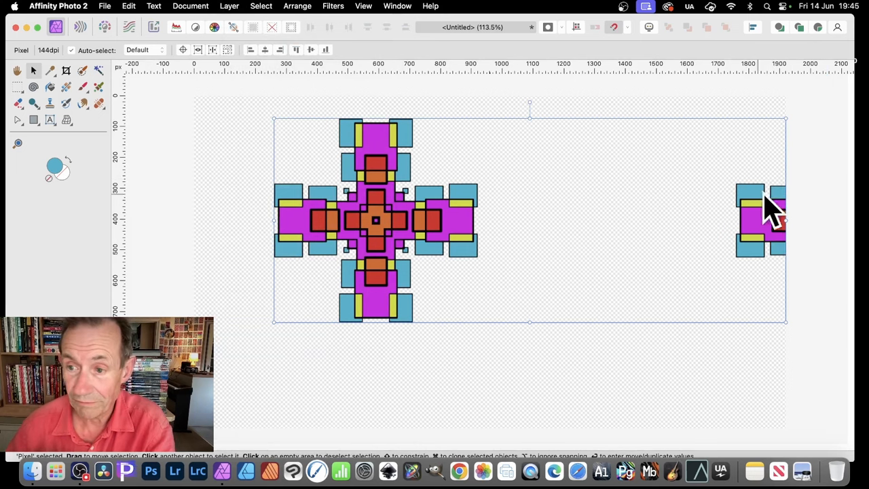
mouse_move(831, 214)
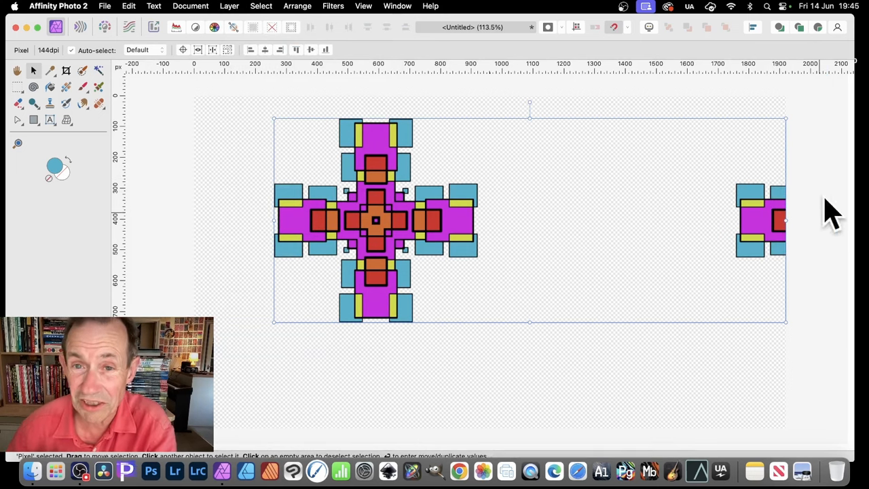
mouse_move(668, 231)
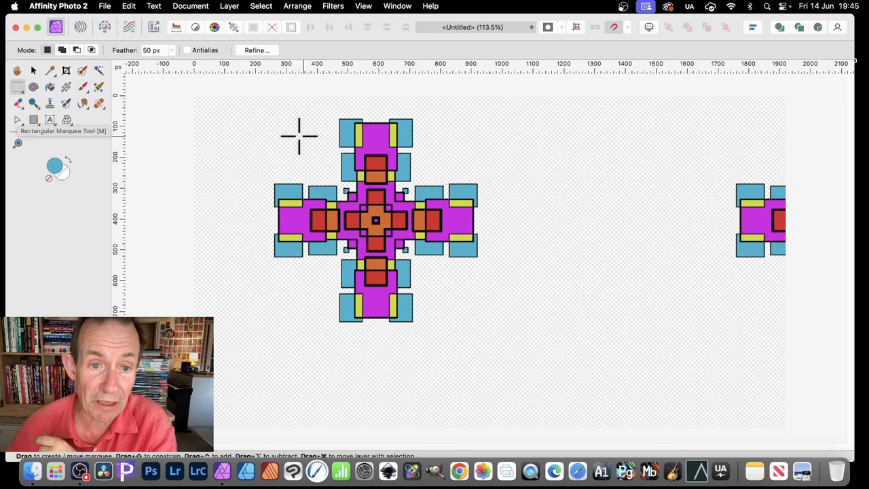
Marquee-select the mandala area with a 0 px feather.
drag(299, 135, 505, 344)
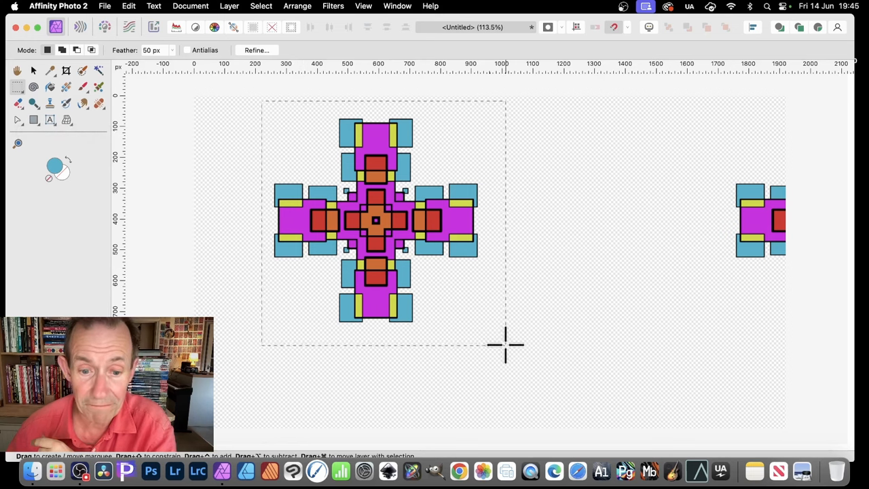
click(128, 6)
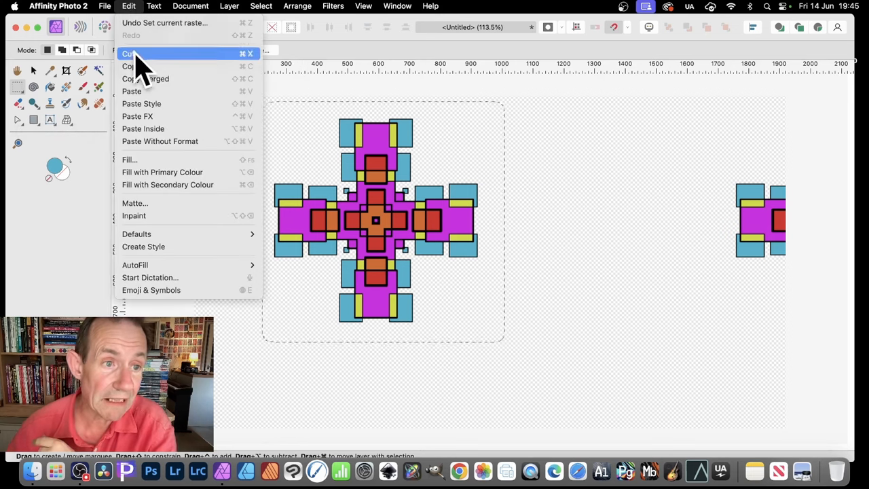
mouse_move(142, 103)
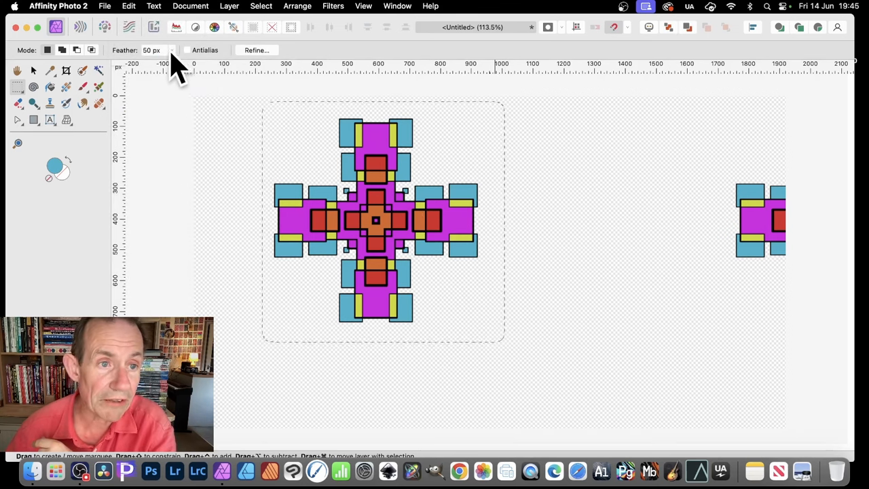
click(156, 49)
text(0)
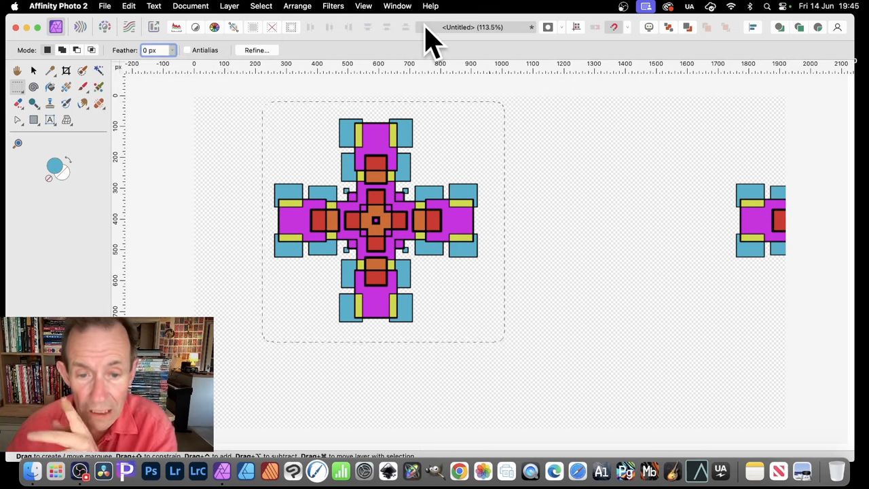
mouse_move(401, 20)
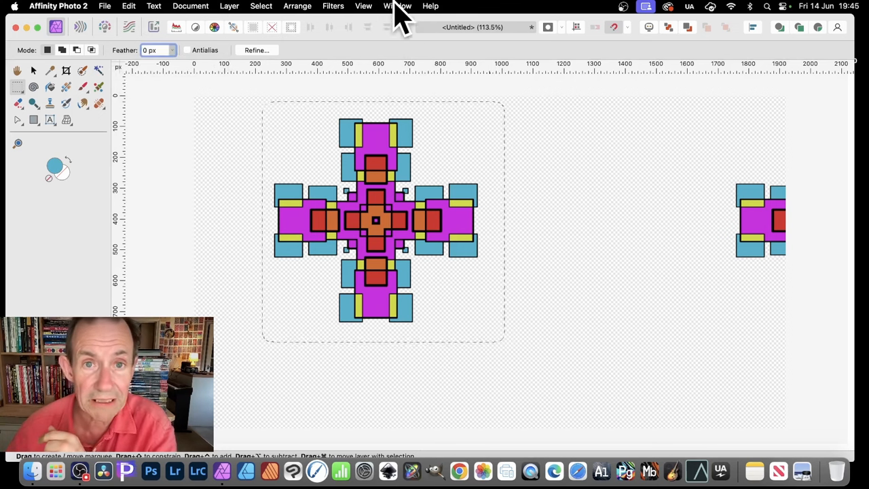
Show the Layers panel, target the duplicate pixel layer, clear the selection and return to the Move Tool.
click(396, 5)
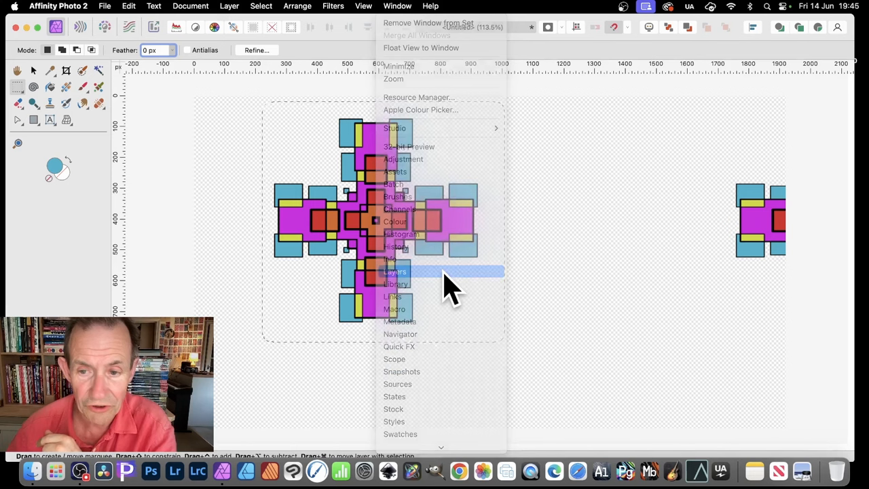
click(396, 272)
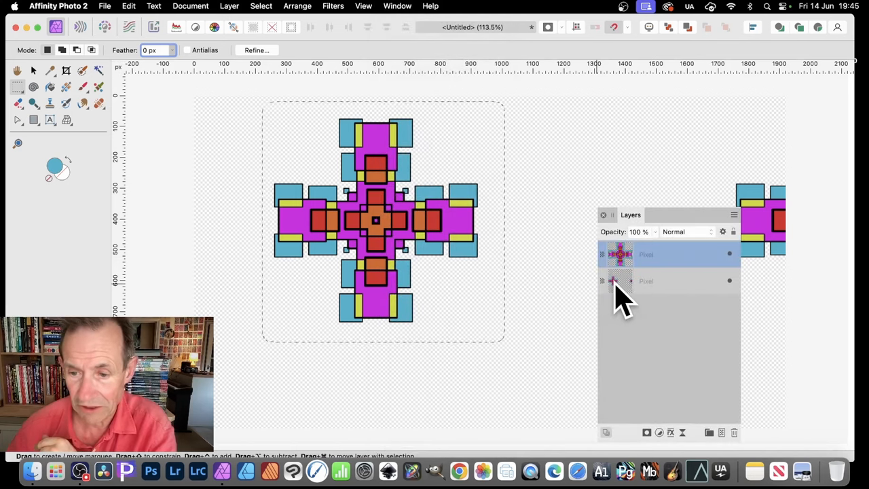
click(645, 280)
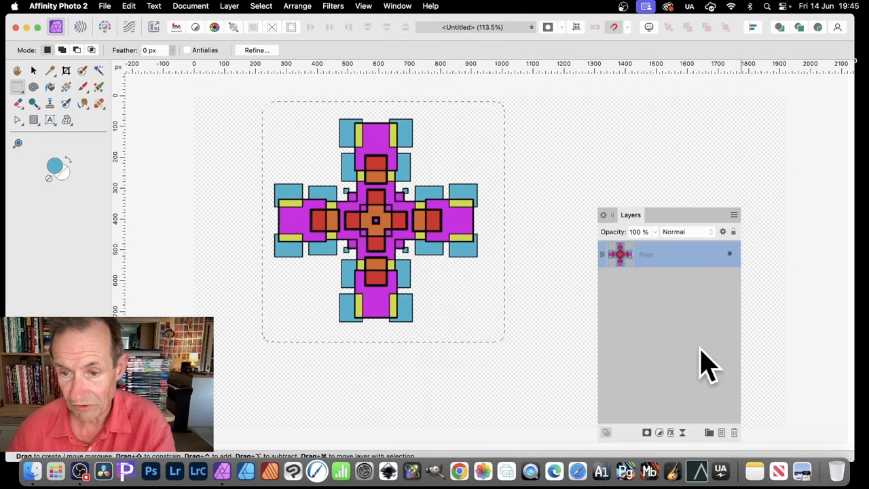
click(261, 6)
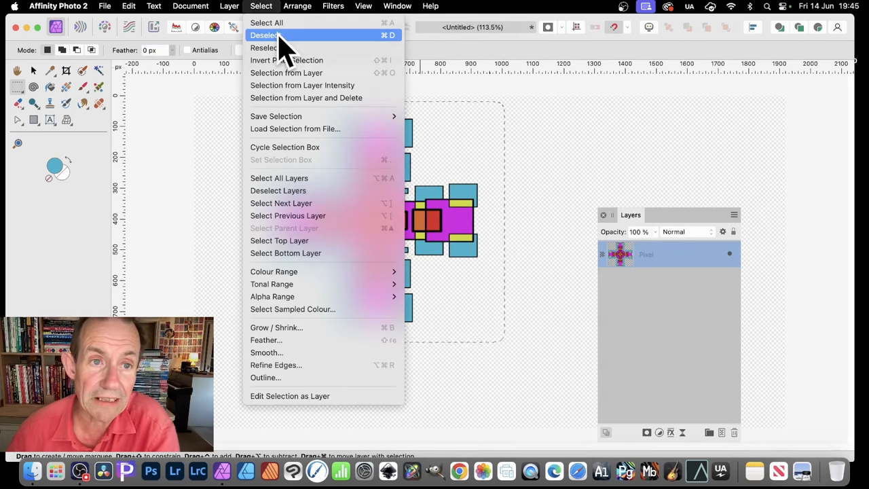
click(267, 36)
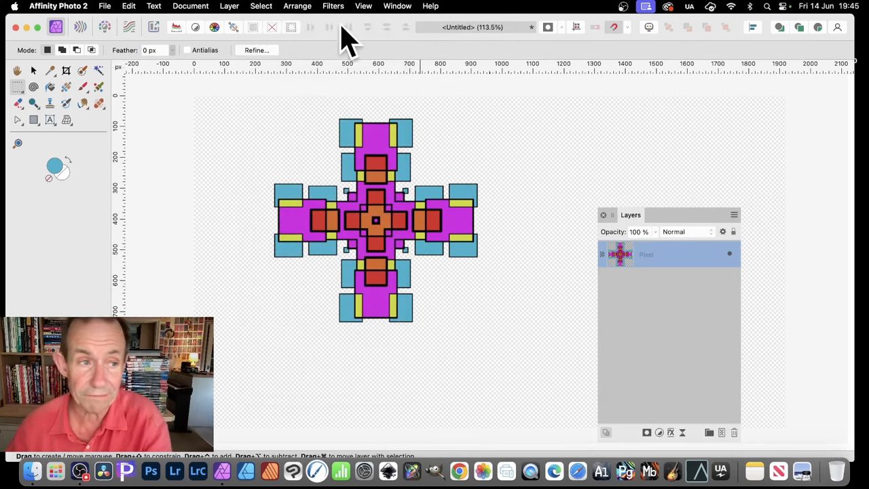
click(17, 70)
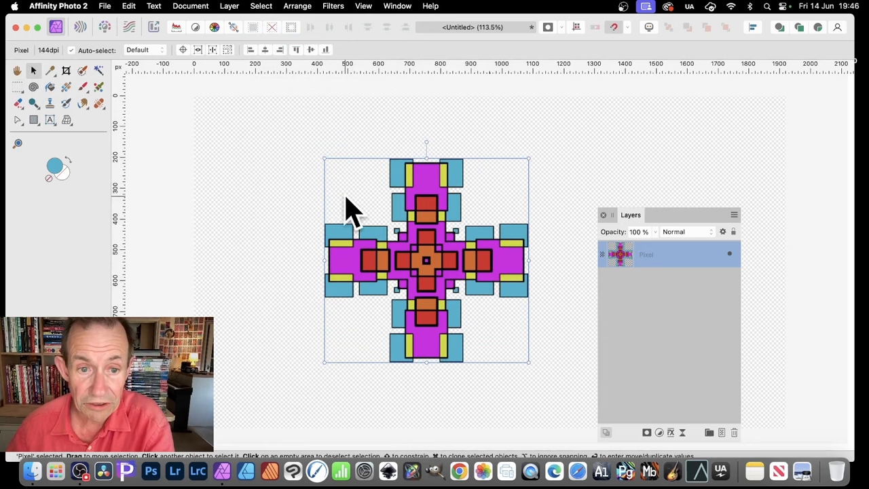
Scale the mandala smaller and bring up the Mirror distortion filter.
drag(324, 160, 378, 212)
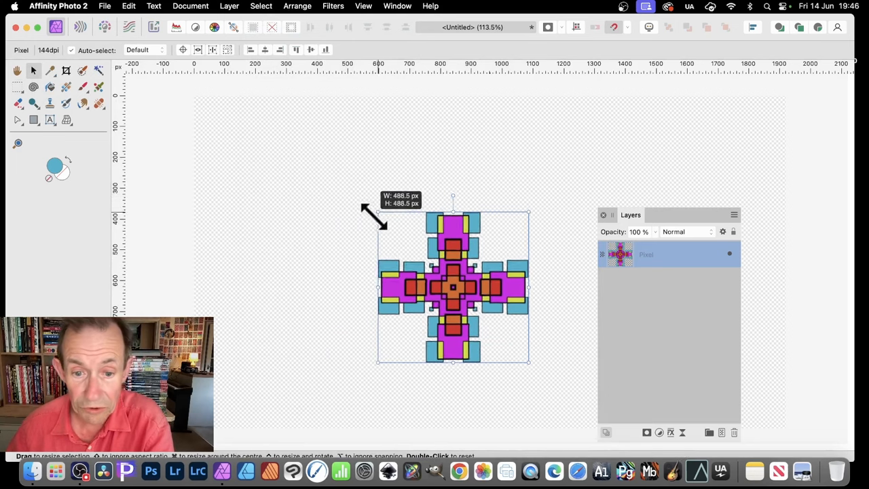
click(332, 6)
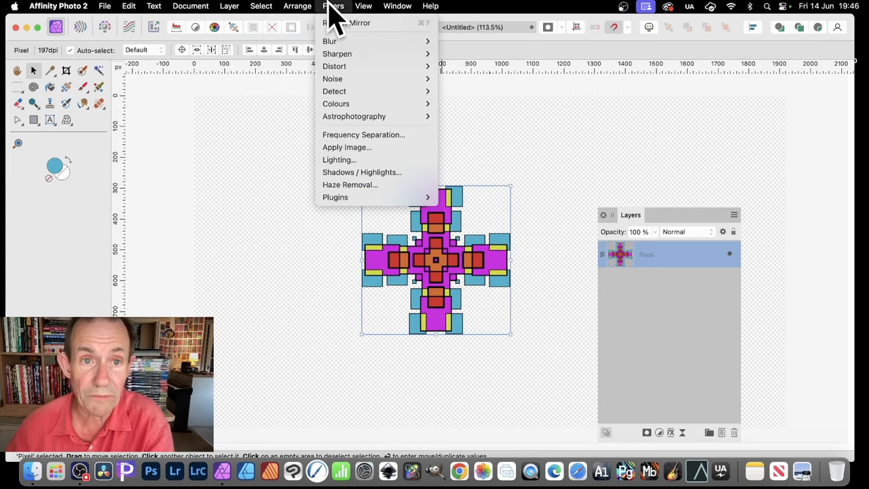
mouse_move(346, 22)
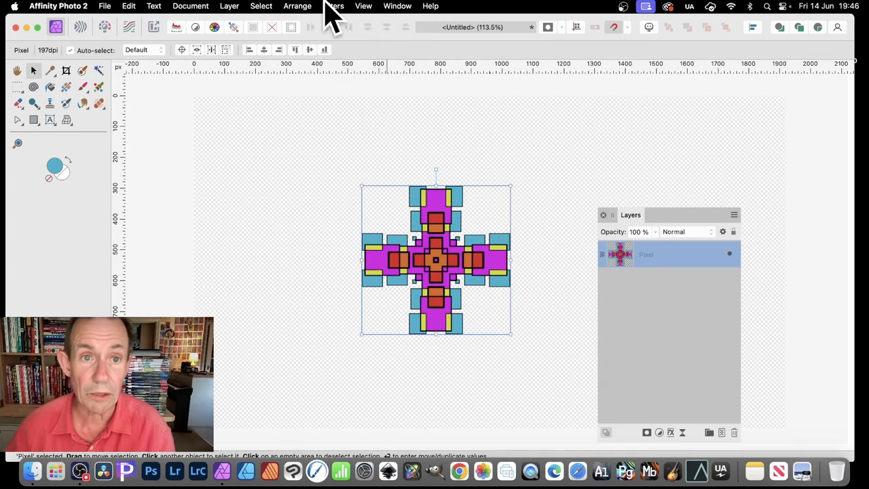
click(333, 5)
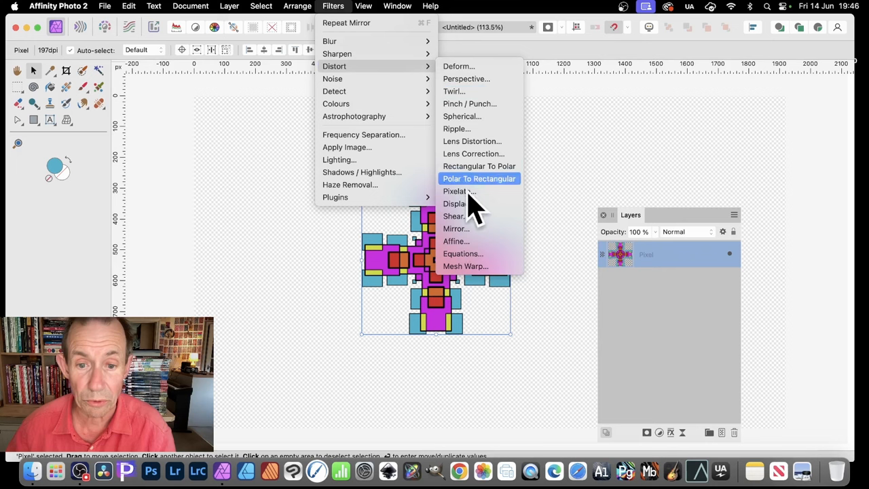
click(457, 228)
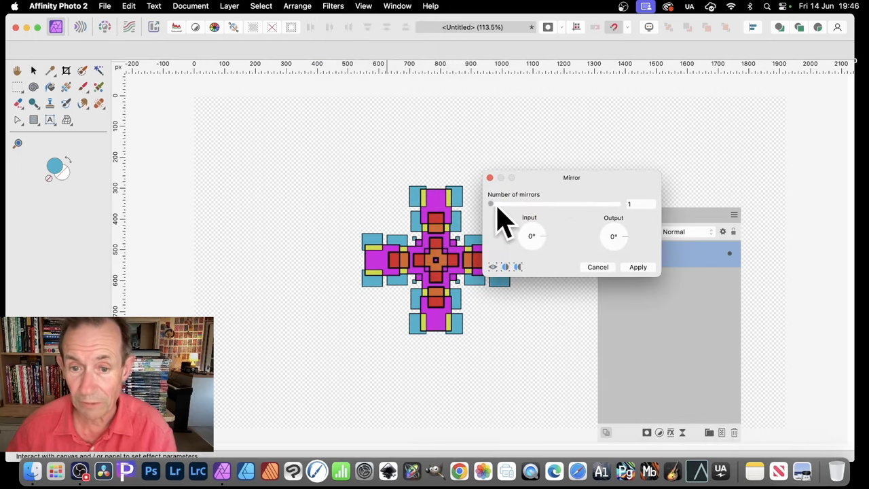
Apply the Mirror filter with 4 mirrors at a 45° input angle.
drag(491, 204, 523, 204)
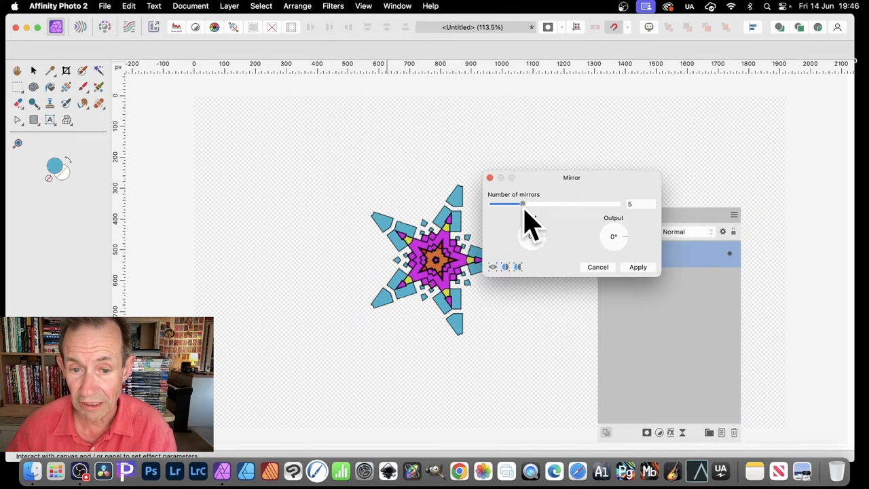
drag(522, 203, 513, 204)
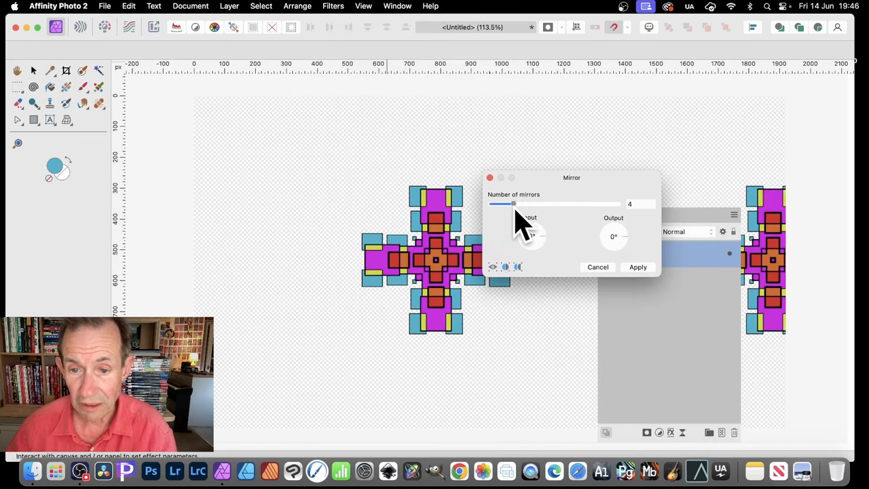
drag(533, 236, 543, 244)
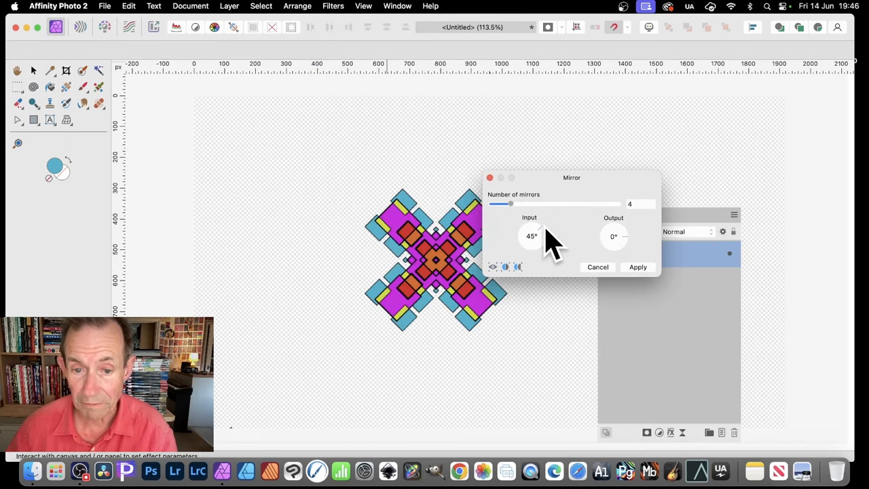
mouse_move(665, 278)
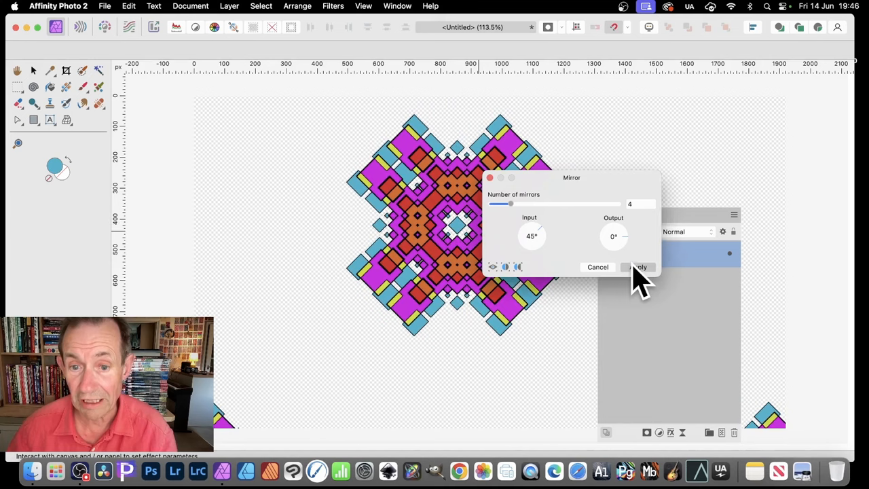
click(639, 266)
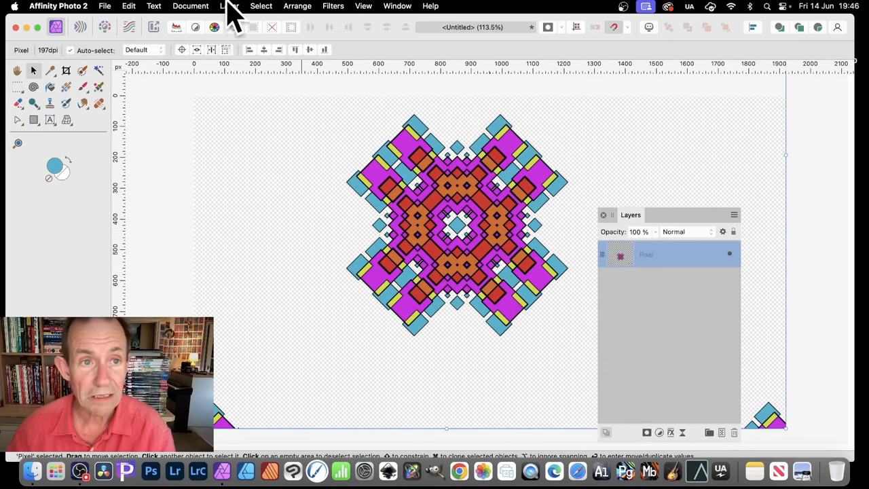
Start a rectangular marquee selection around the mandala.
click(228, 5)
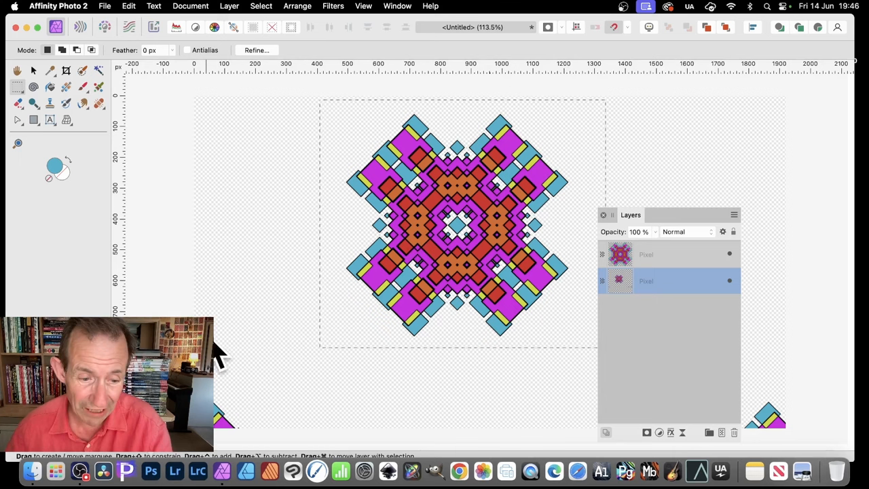
mouse_move(726, 455)
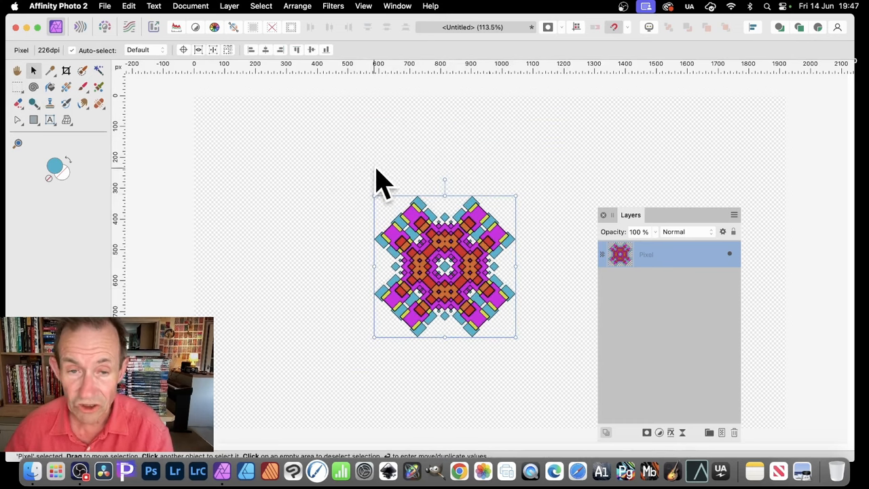
Apply a single Mirror distortion so the small mandala repeats as a stacked vertical strip.
click(332, 6)
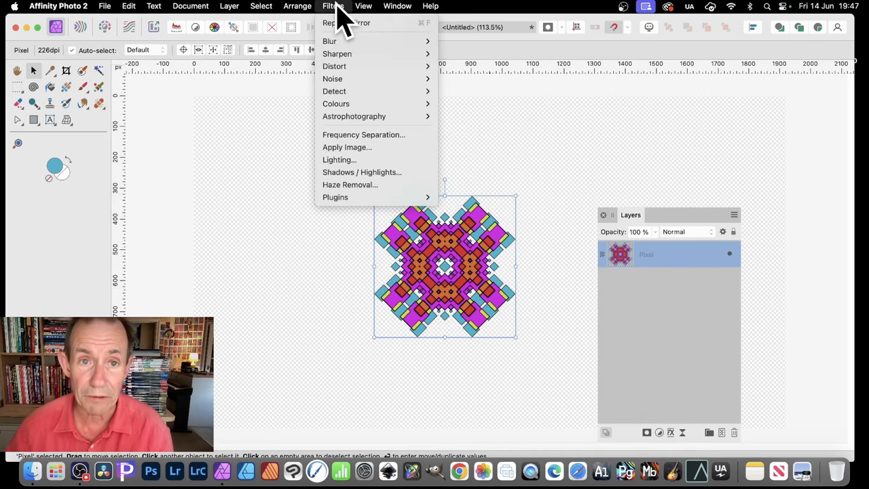
mouse_move(353, 78)
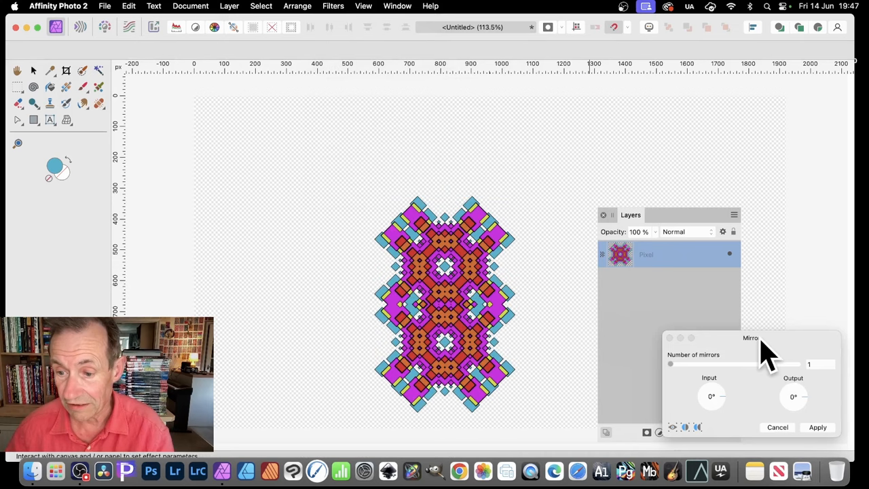
drag(750, 338, 595, 147)
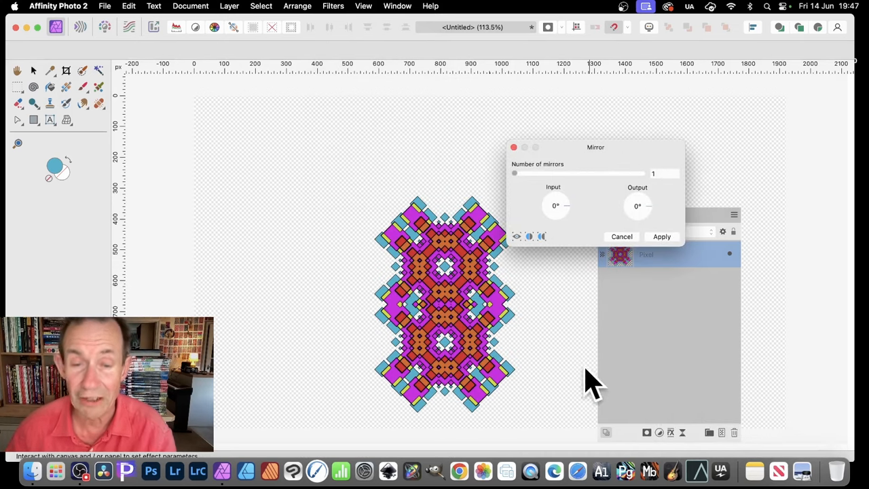
mouse_move(468, 258)
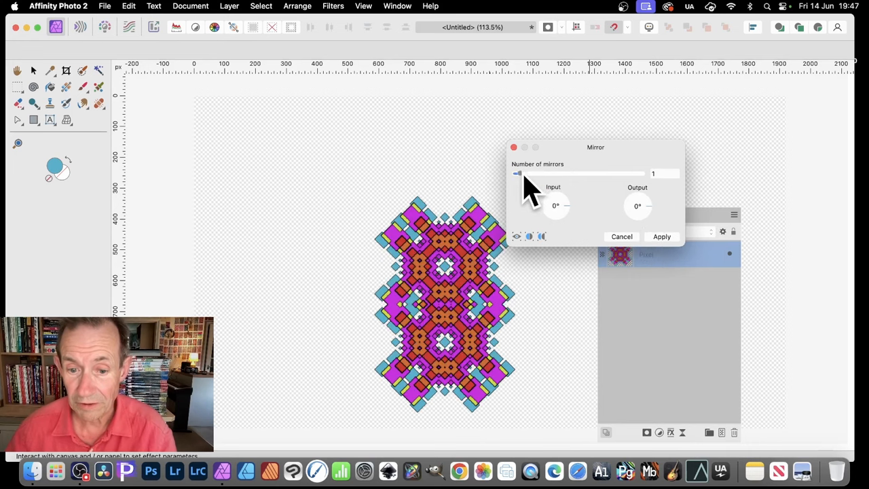
click(661, 237)
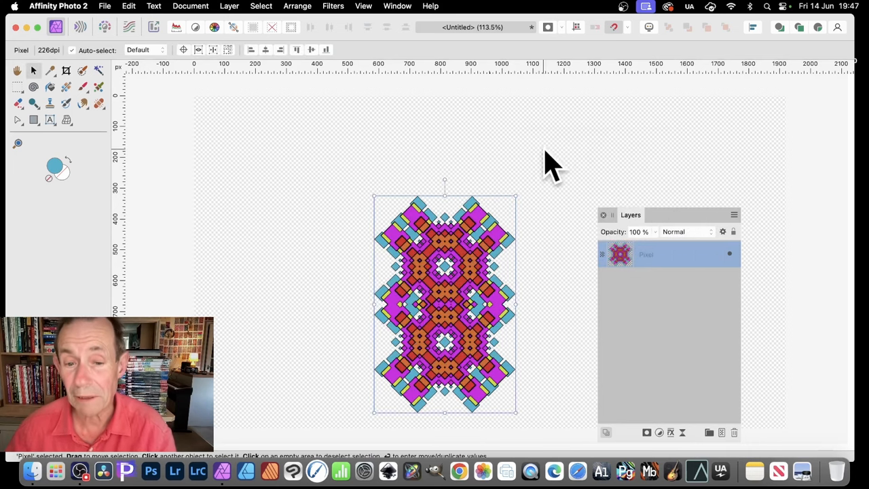
click(333, 6)
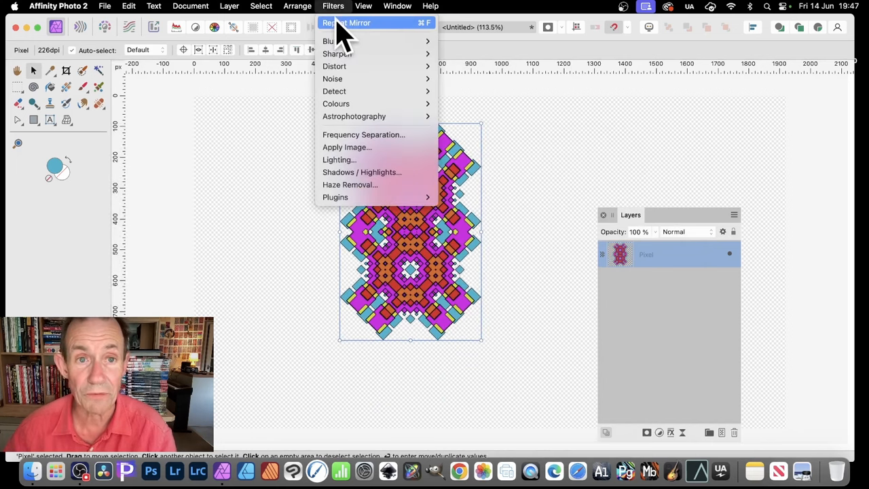
Repeat the last Mirror filter on the strip and finish resizing it.
click(346, 22)
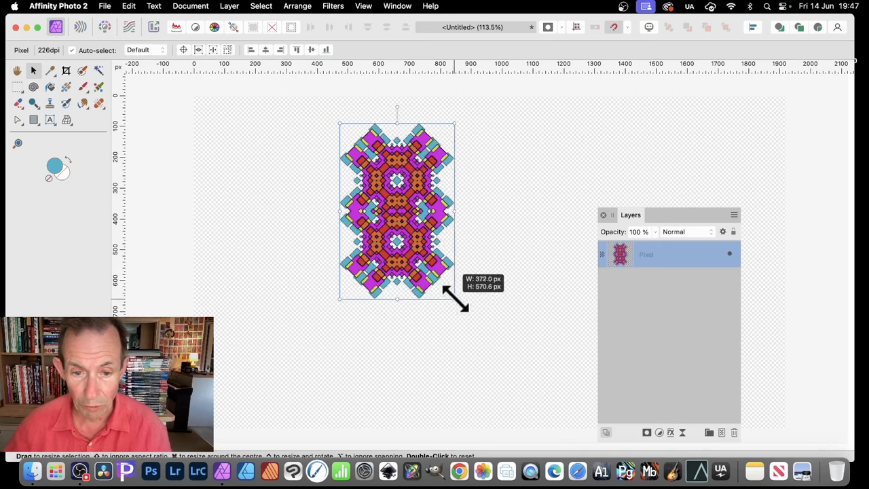
click(333, 6)
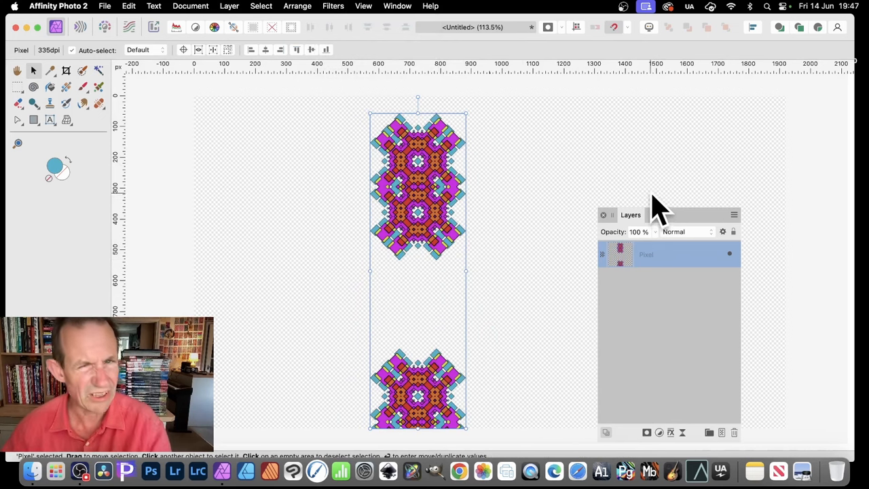
mouse_move(595, 309)
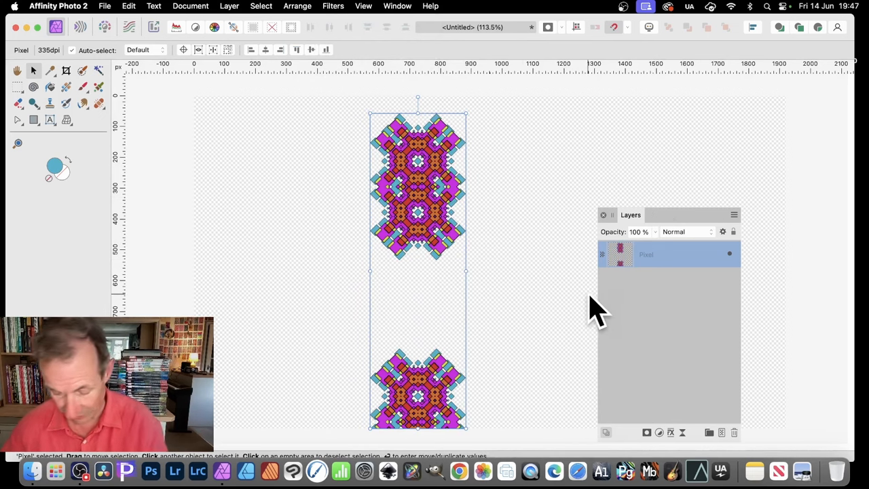
click(332, 5)
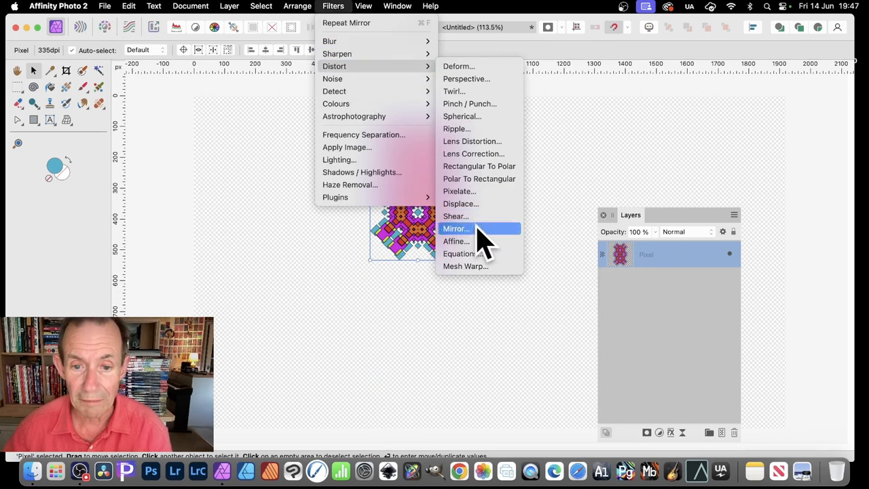
Apply another single-mirror distortion, then scale the mandala strip down smaller.
click(456, 229)
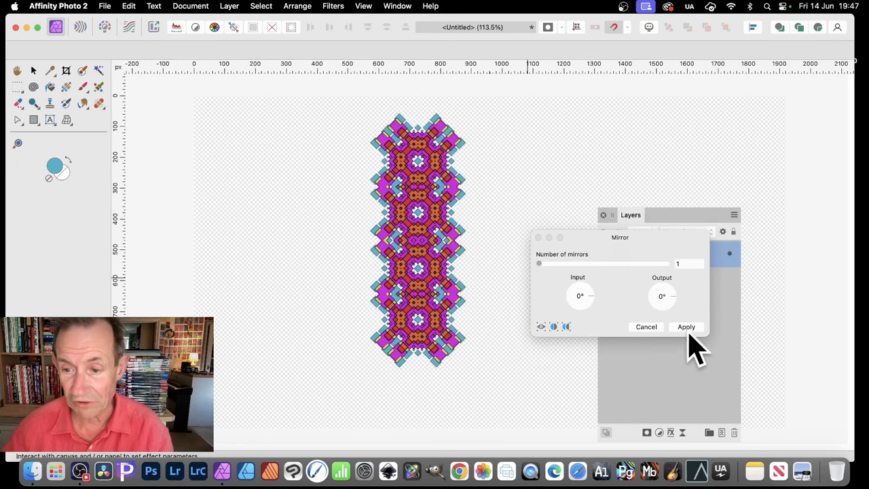
click(687, 326)
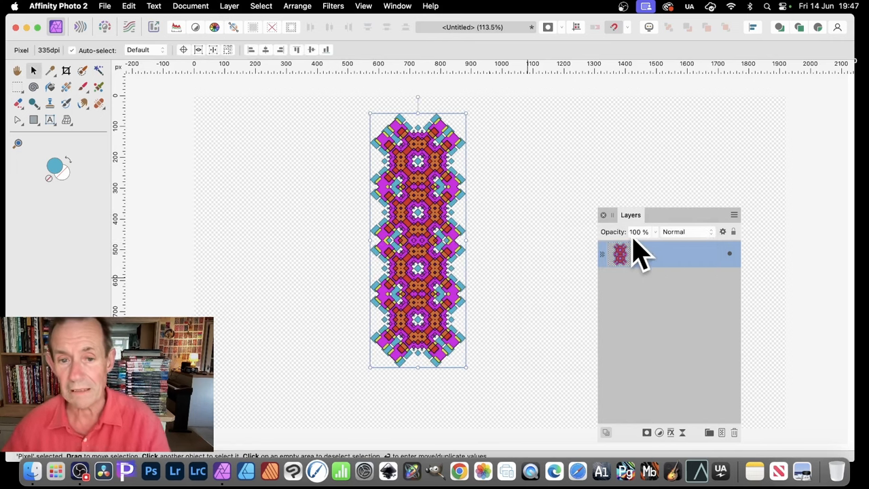
drag(467, 367, 446, 317)
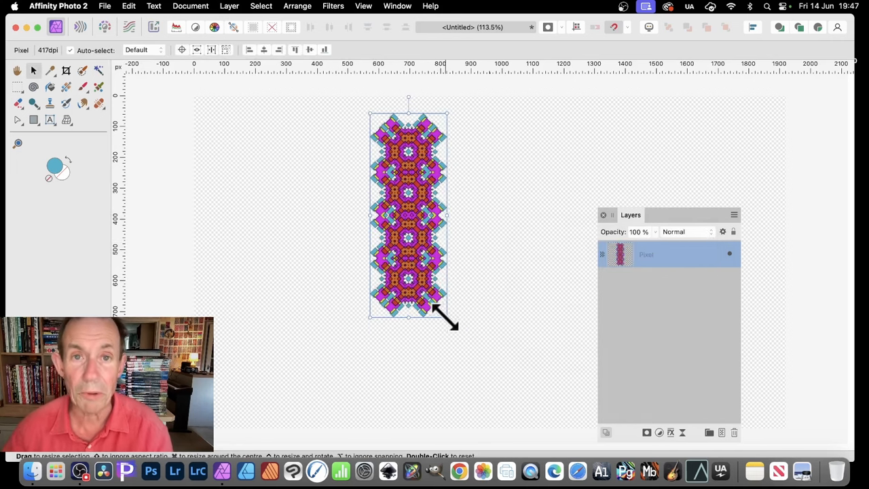
drag(447, 315, 464, 310)
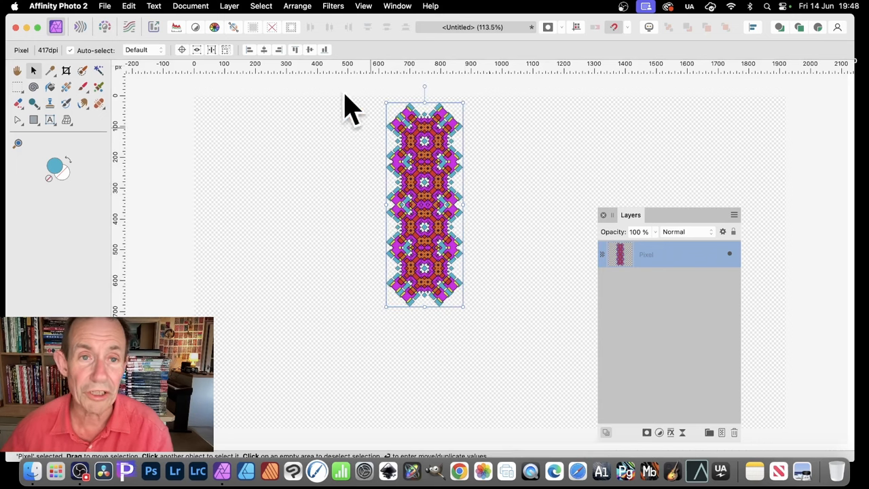
click(333, 5)
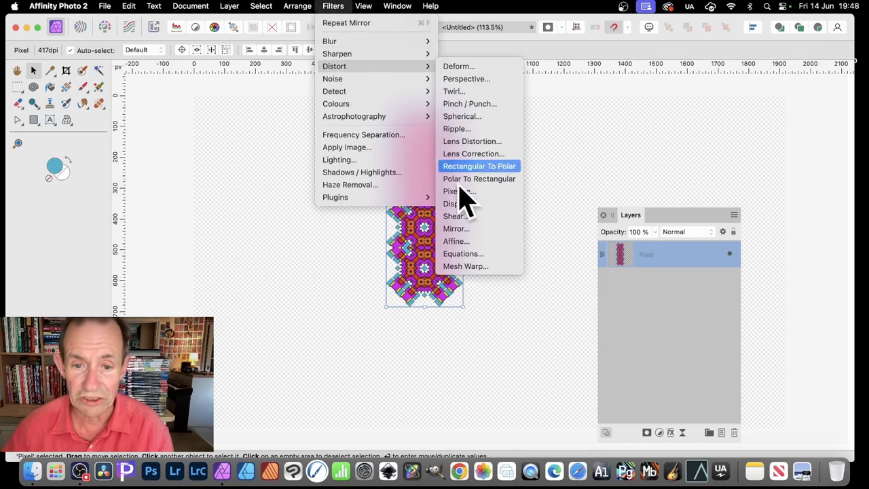
click(456, 228)
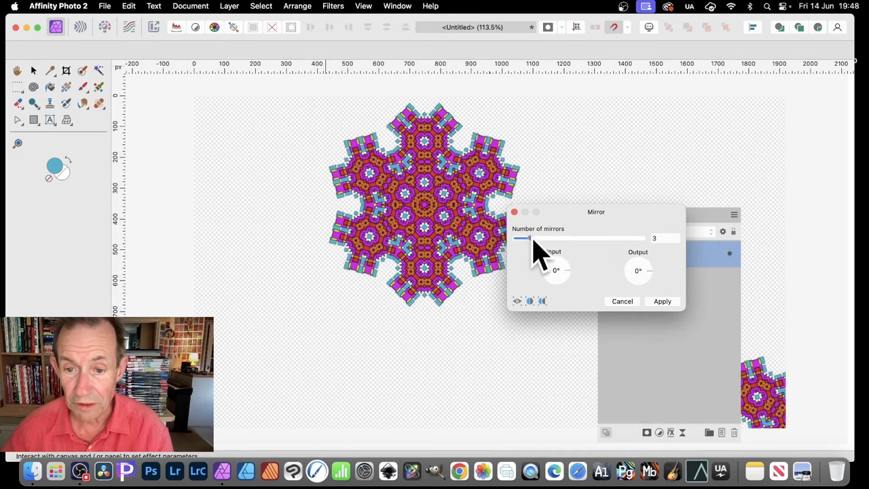
drag(527, 239, 548, 239)
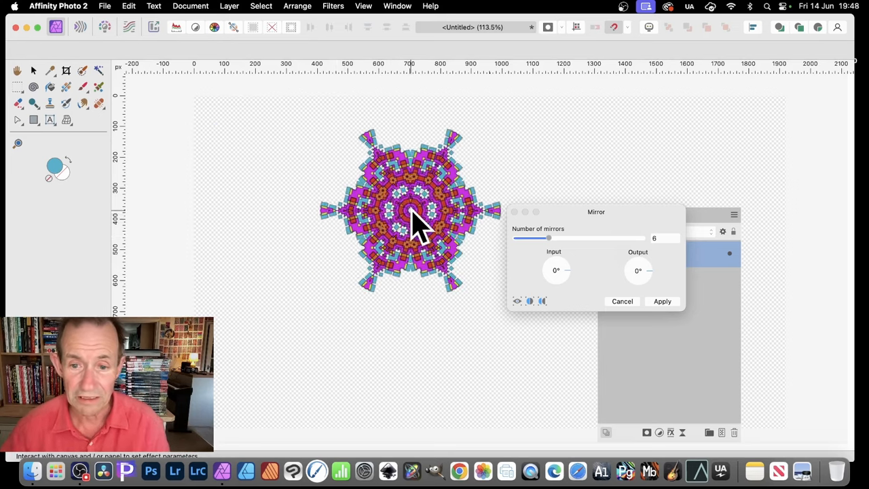
drag(557, 270, 563, 292)
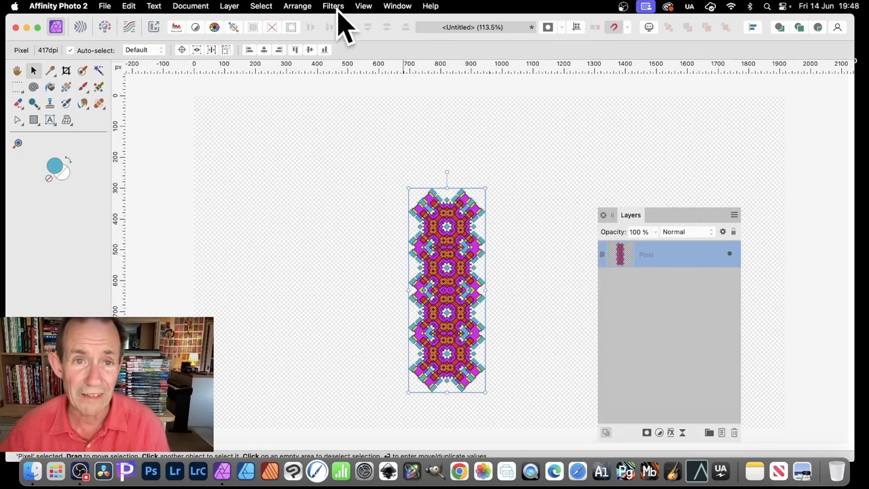
Set the Mirror distortion filter to 8 mirrors on the vertical strip.
click(333, 6)
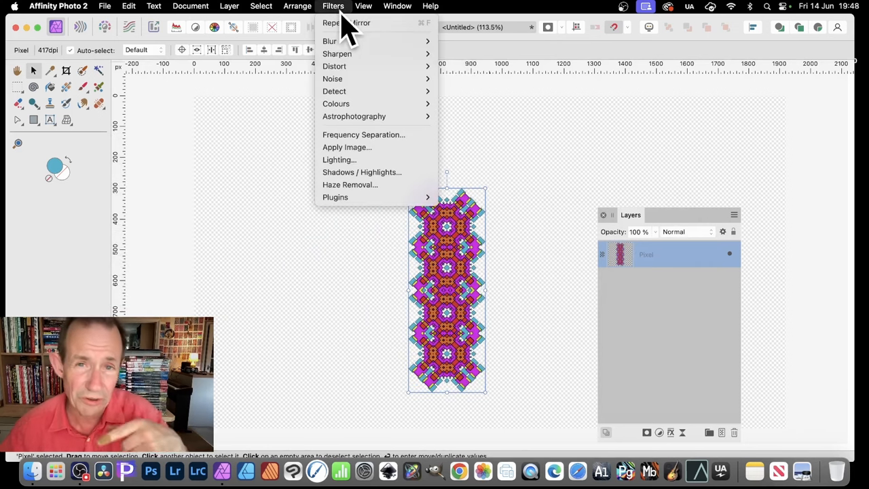
mouse_move(334, 65)
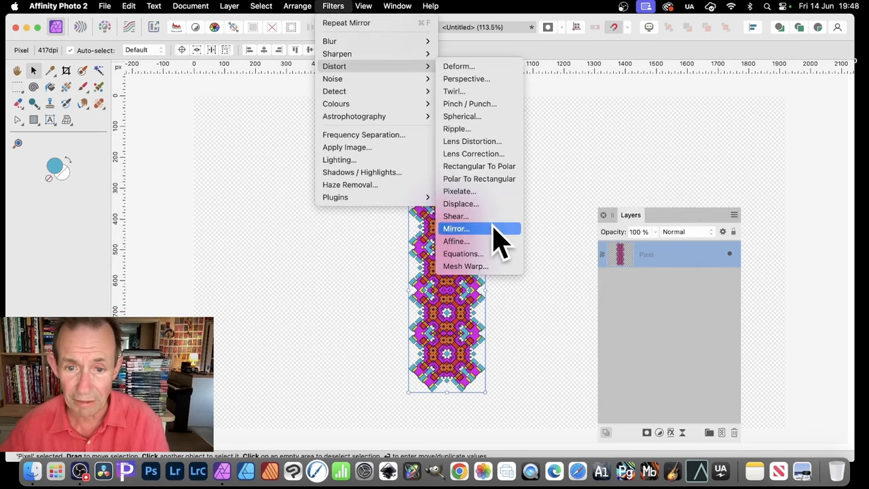
click(456, 228)
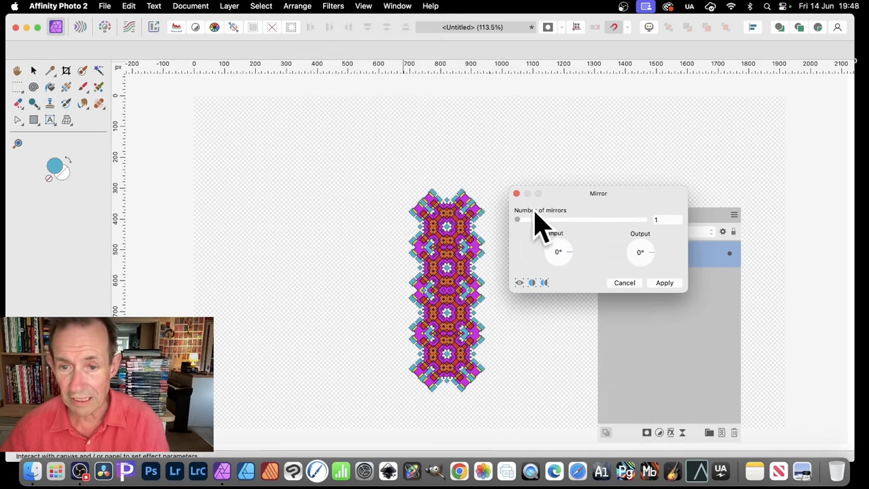
drag(517, 220, 537, 220)
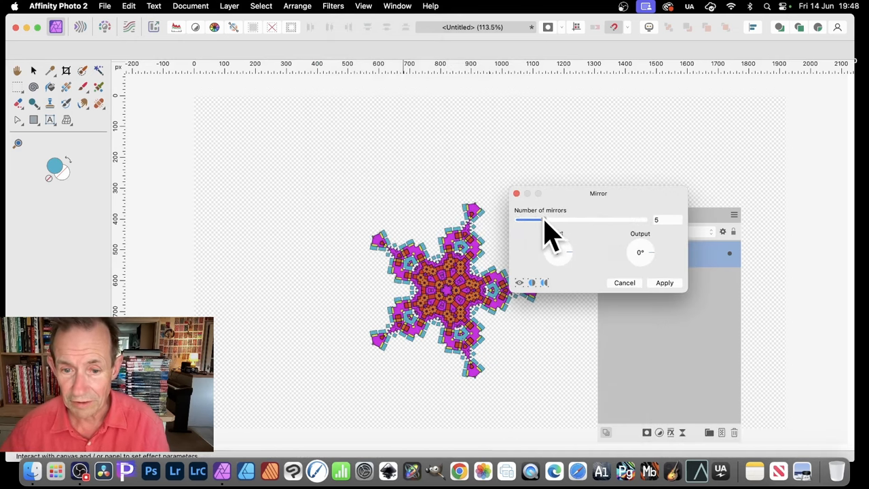
drag(537, 220, 569, 220)
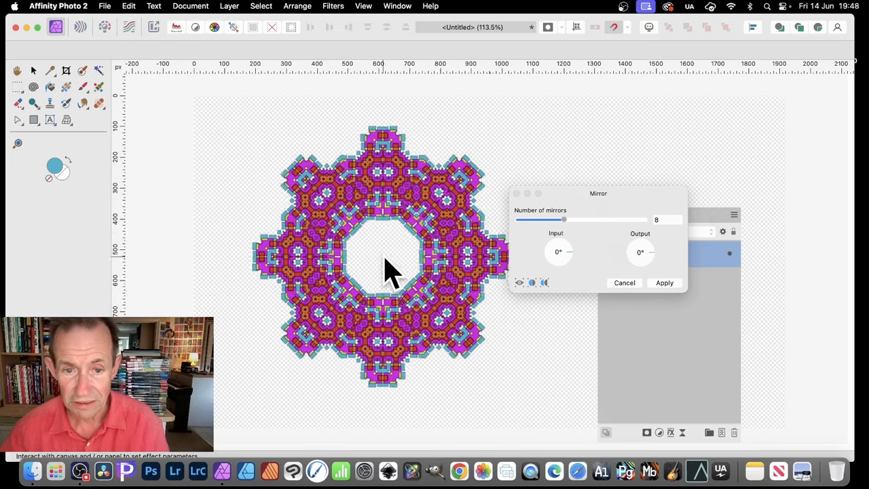
drag(558, 244, 563, 257)
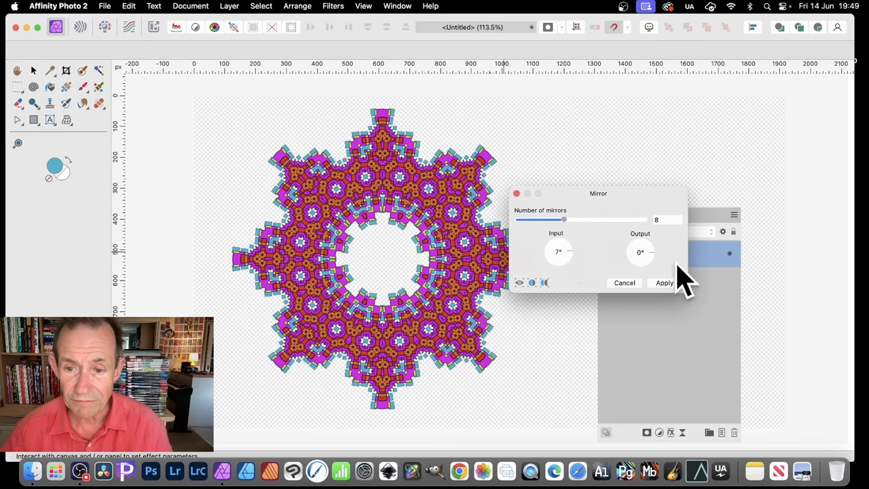
Rotate the input angle to about 7° and apply the eight-fold radial ring.
drag(640, 252, 658, 274)
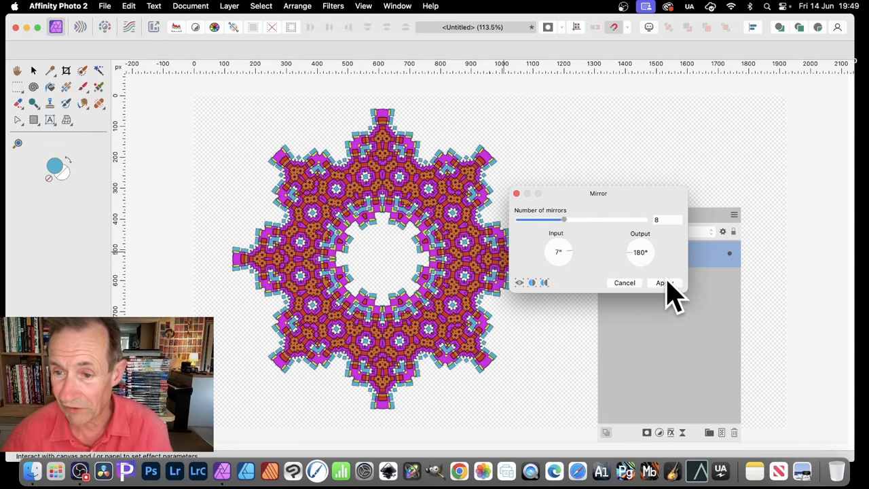
click(660, 283)
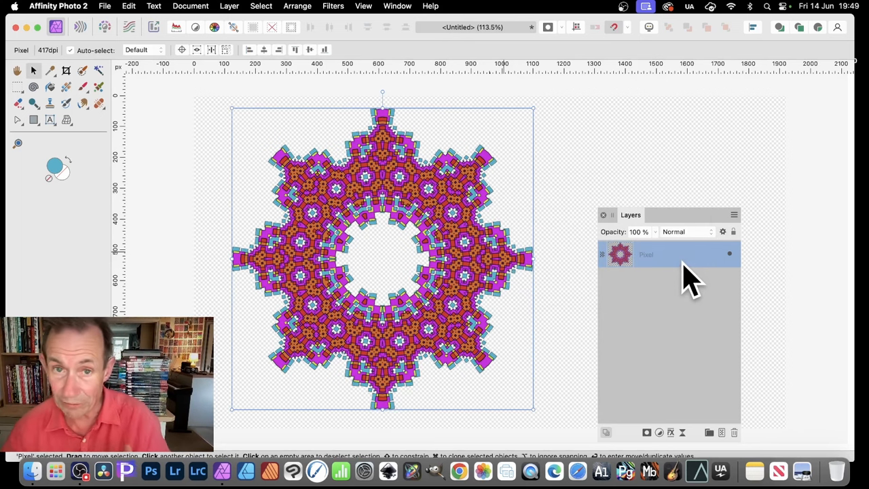
mouse_move(489, 258)
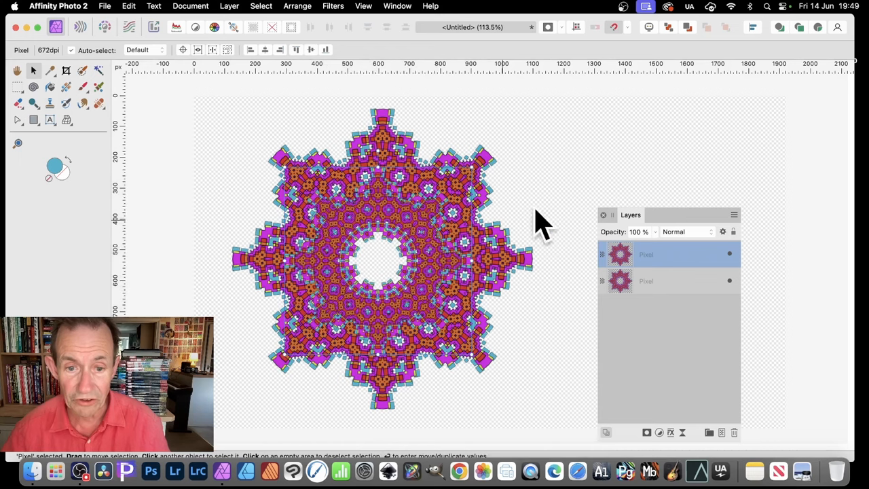
mouse_move(369, 237)
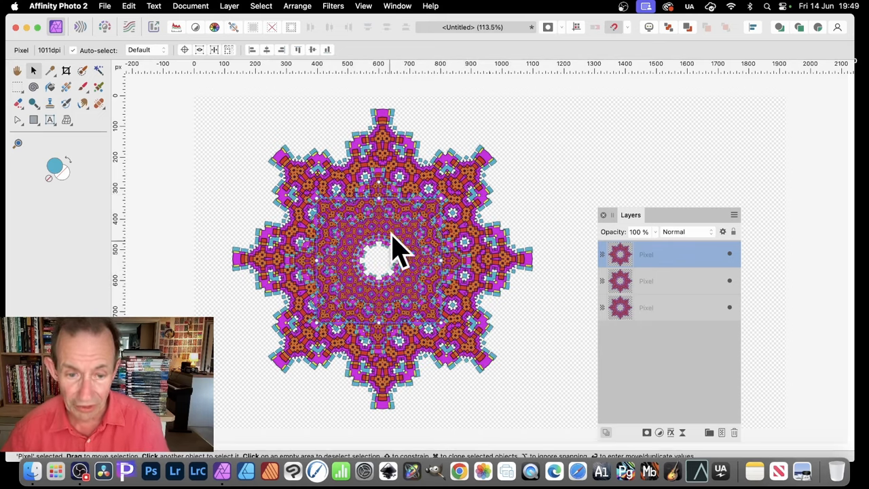
mouse_move(380, 255)
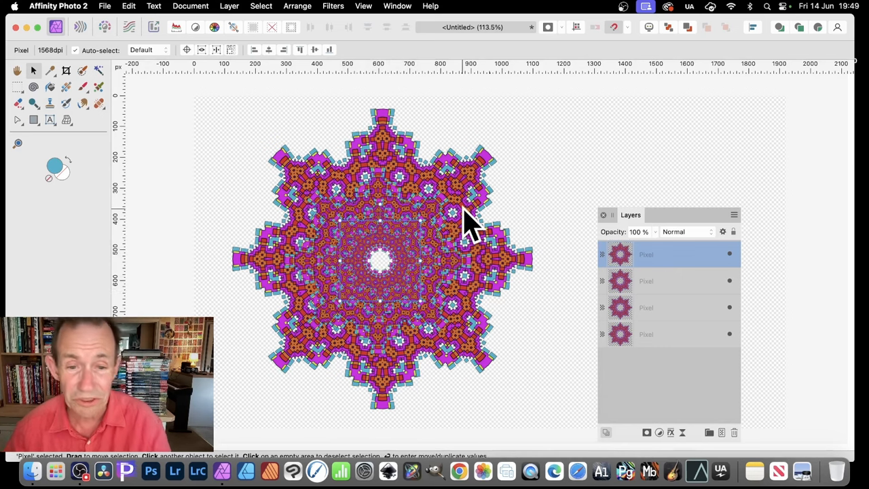
mouse_move(367, 120)
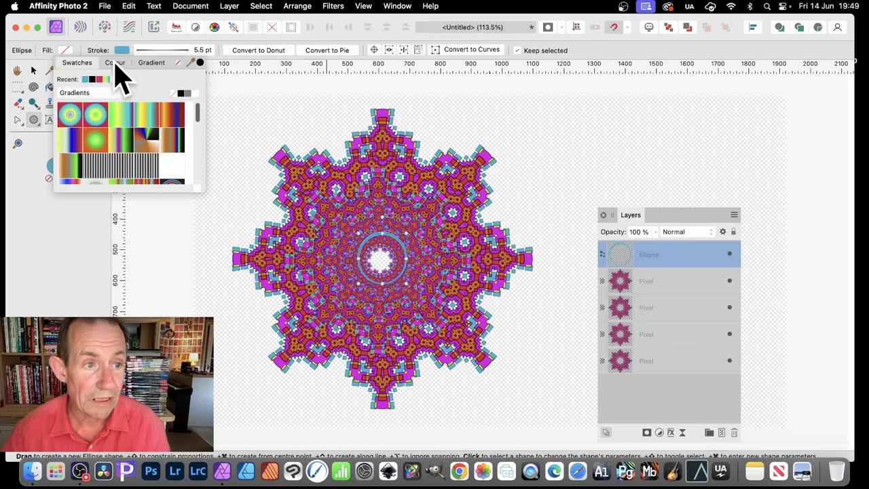
Recolour the centre circle's fill and move the Ellipse layer below the four mandala pixel layers.
click(114, 62)
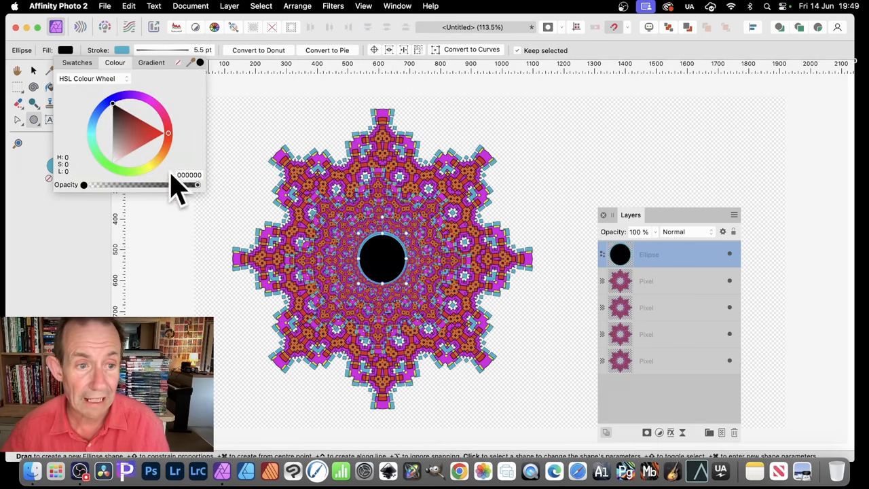
drag(381, 258, 353, 218)
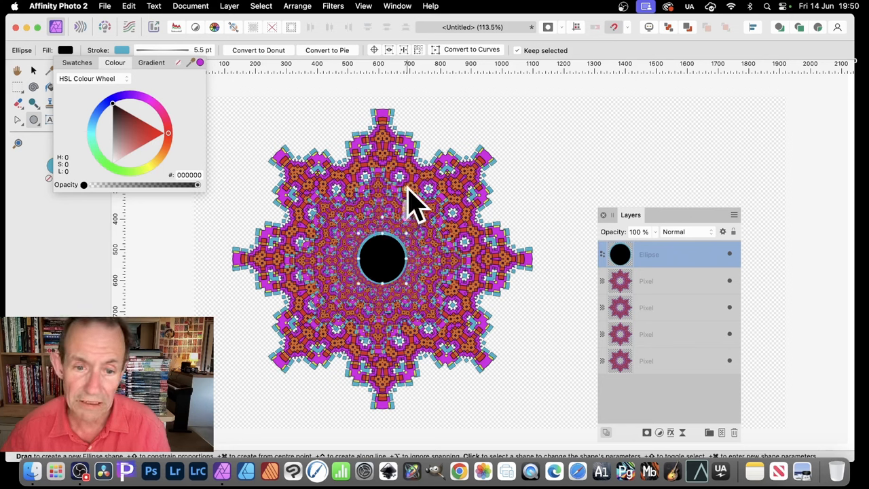
mouse_move(203, 70)
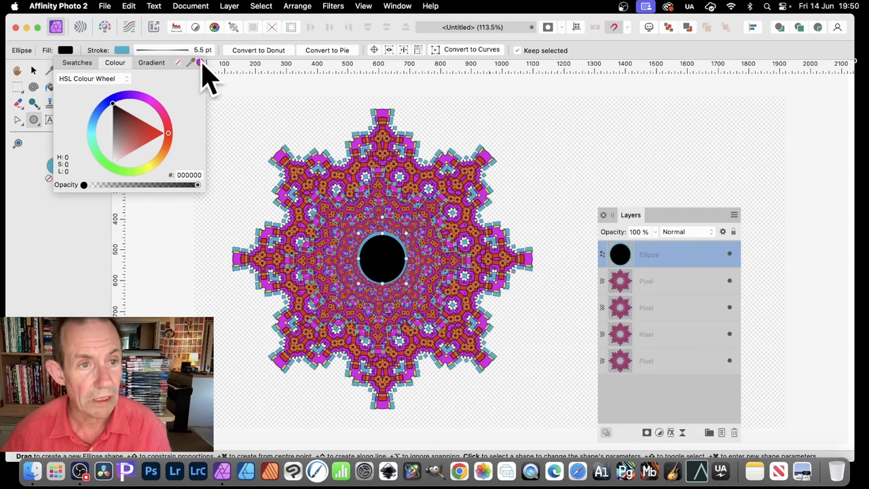
click(139, 111)
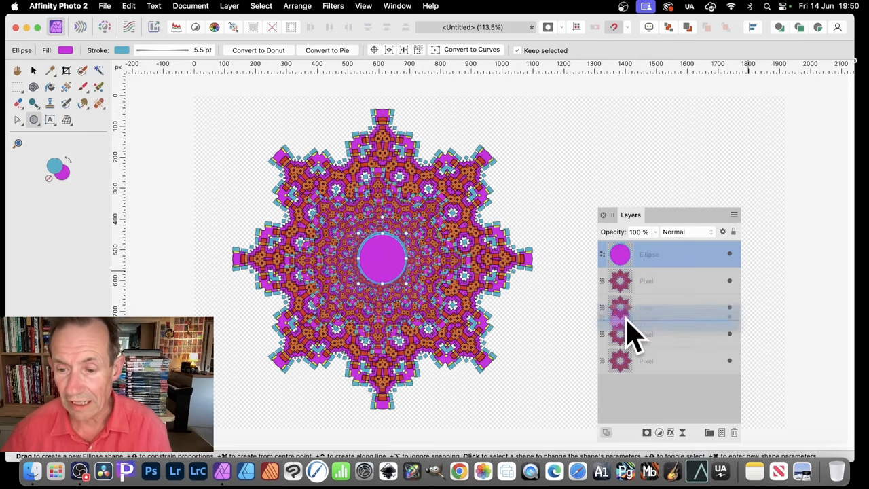
drag(619, 254, 620, 361)
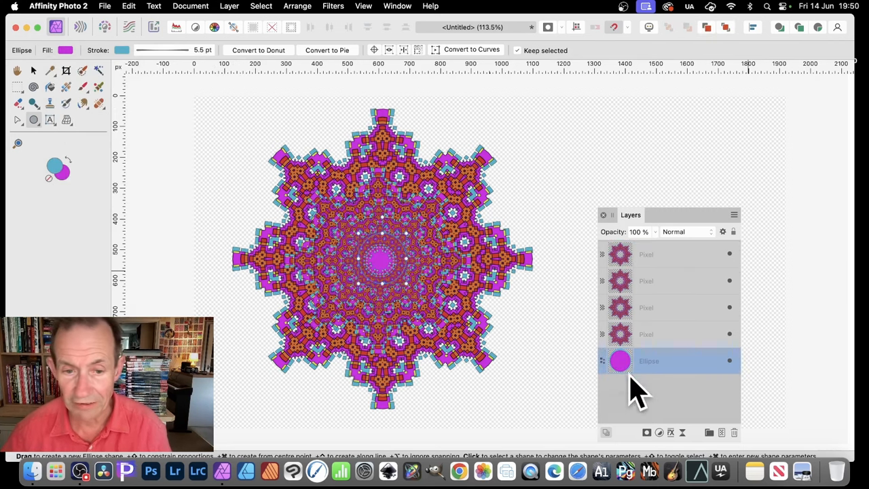
mouse_move(41, 77)
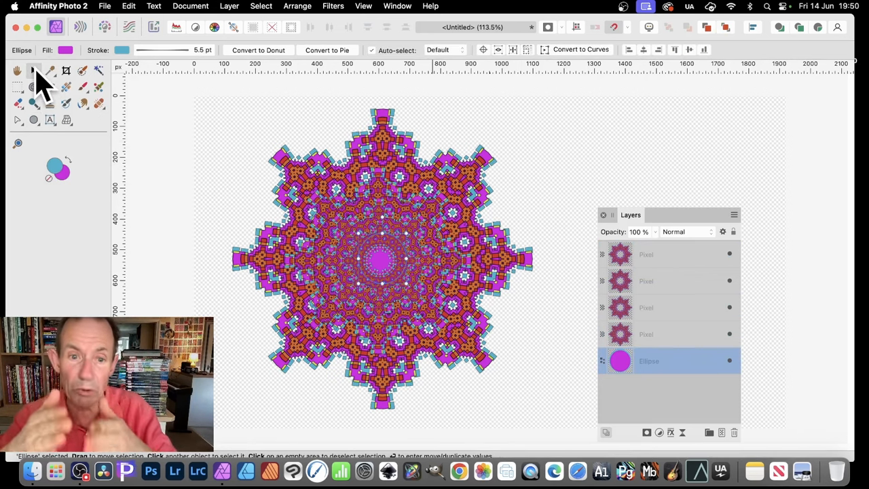
mouse_move(218, 136)
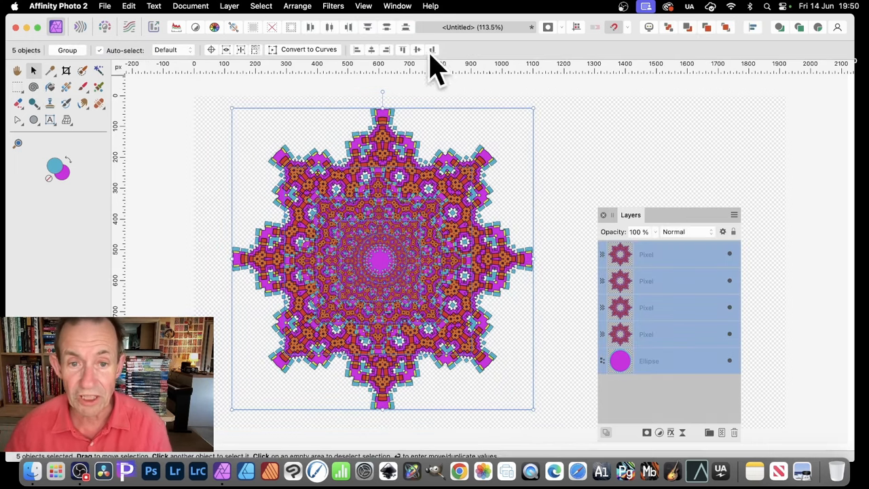
mouse_move(678, 296)
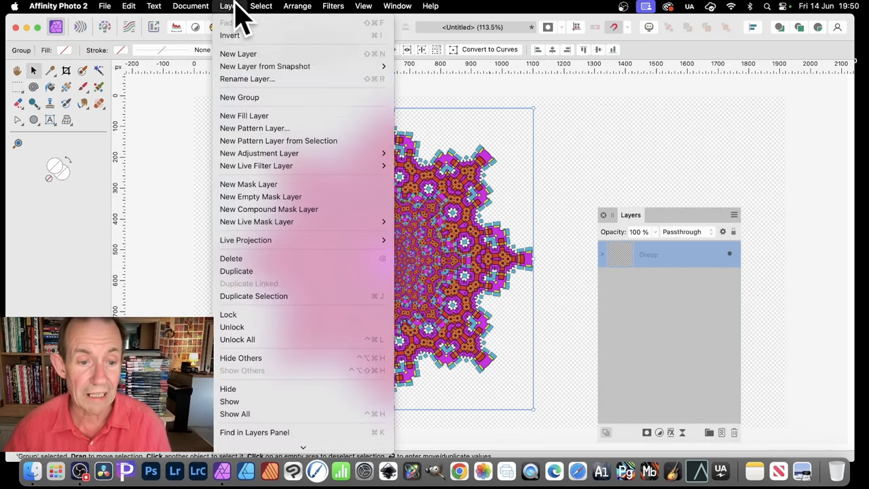
mouse_move(282, 370)
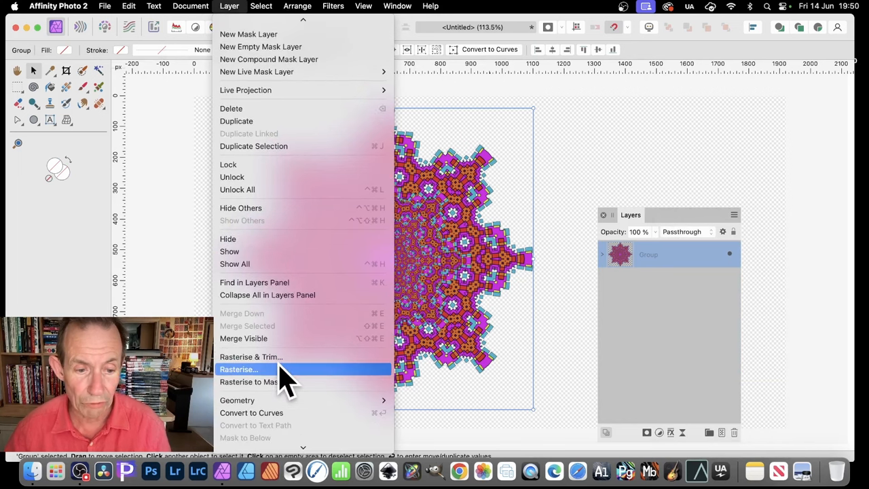
Rasterise the grouped ellipse and mandala layers into a single pixel layer.
click(239, 369)
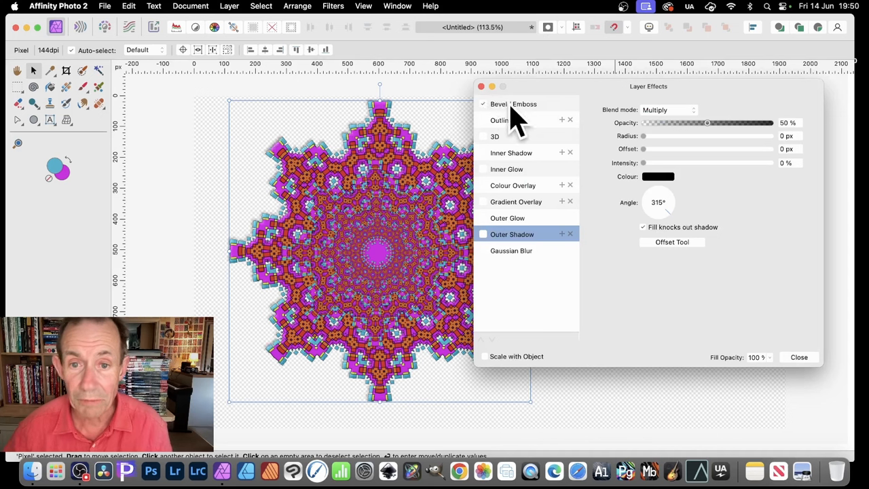
Enable Bevel/Emboss and 3D, add an Outer Shadow with larger radius, offset and 47% intensity.
click(513, 103)
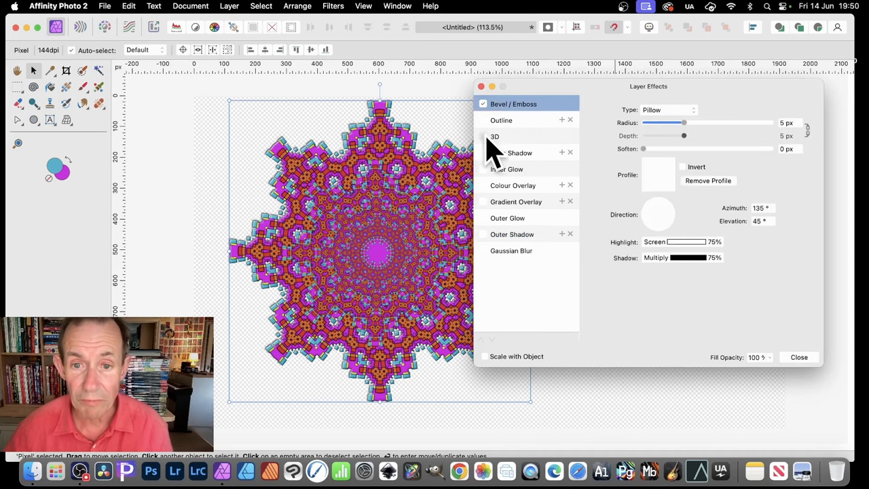
click(484, 135)
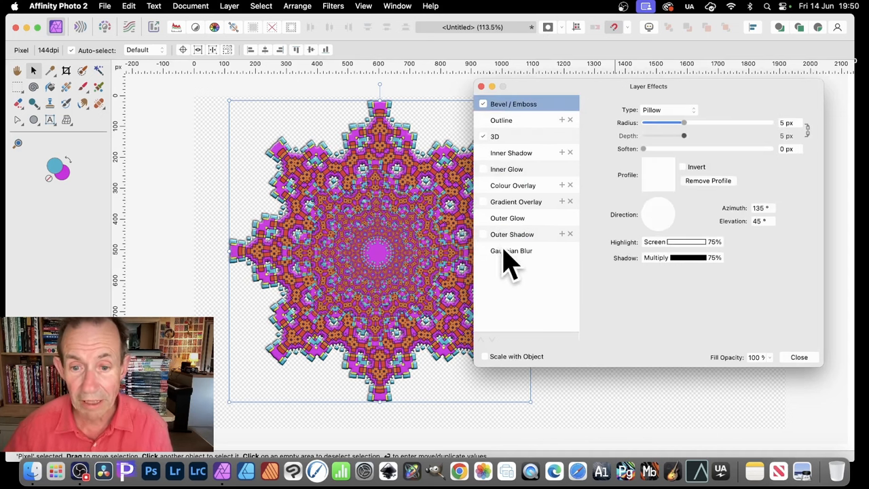
click(512, 233)
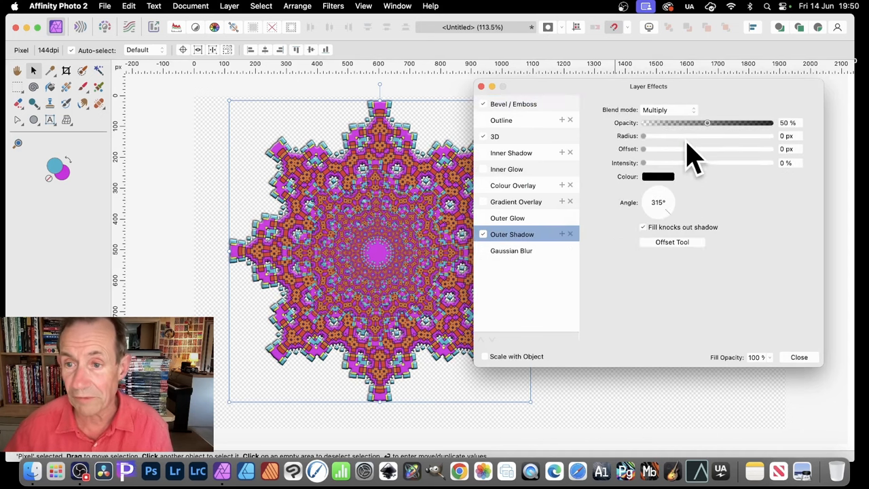
drag(644, 148, 700, 148)
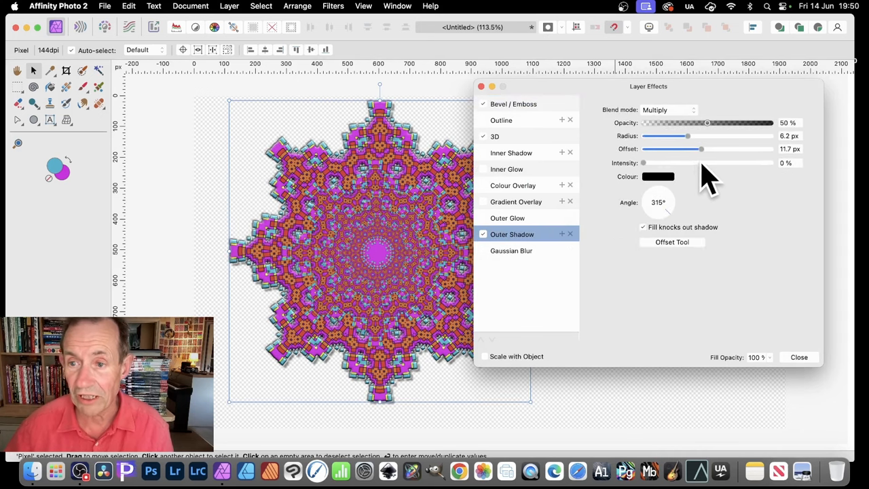
drag(644, 163, 703, 163)
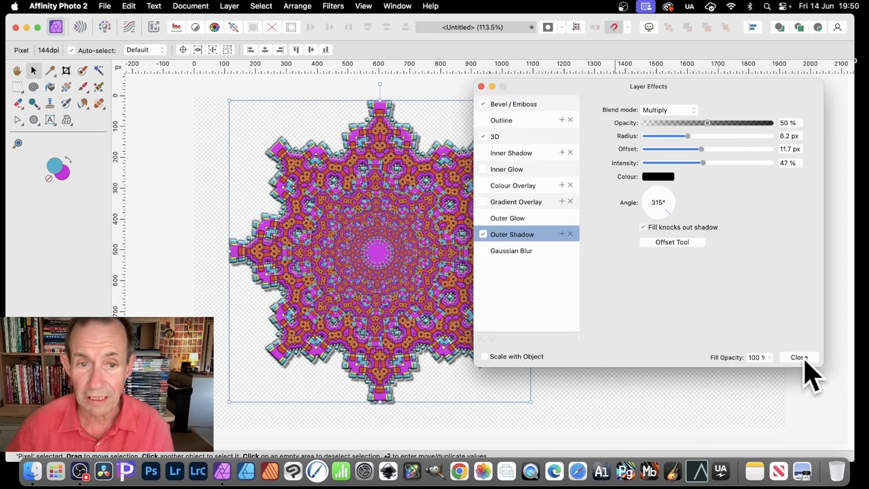
click(798, 357)
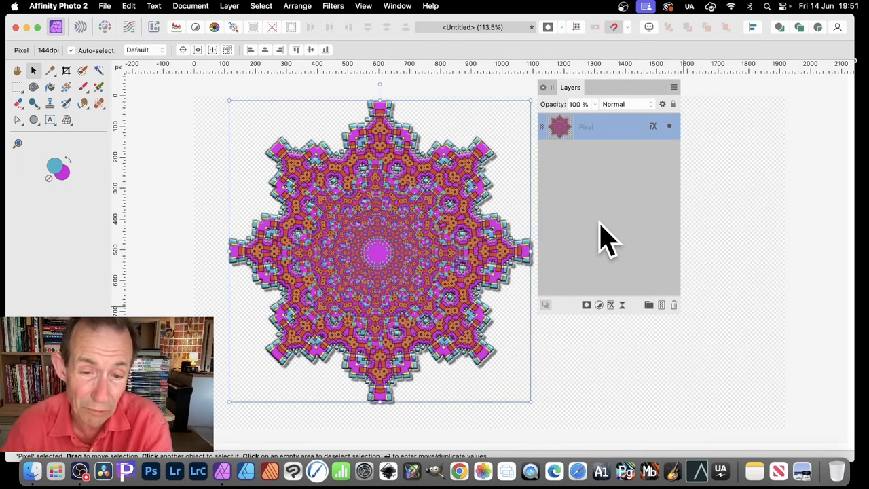
mouse_move(513, 242)
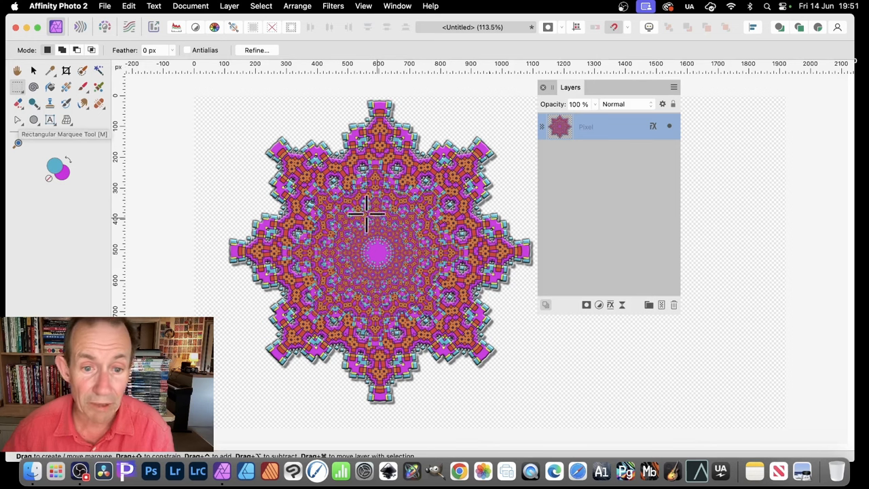
Marquee-select the mandala and create a New Pattern Layer from Selection tiling the canvas.
drag(366, 215, 459, 302)
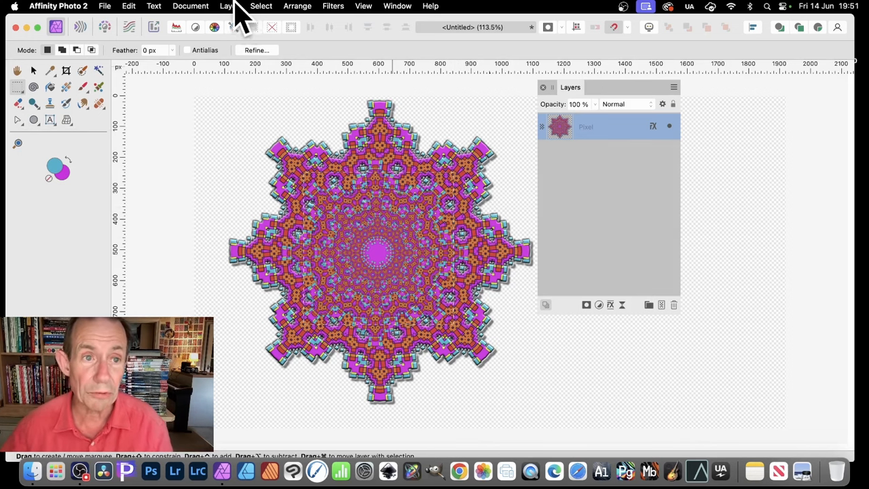
click(229, 6)
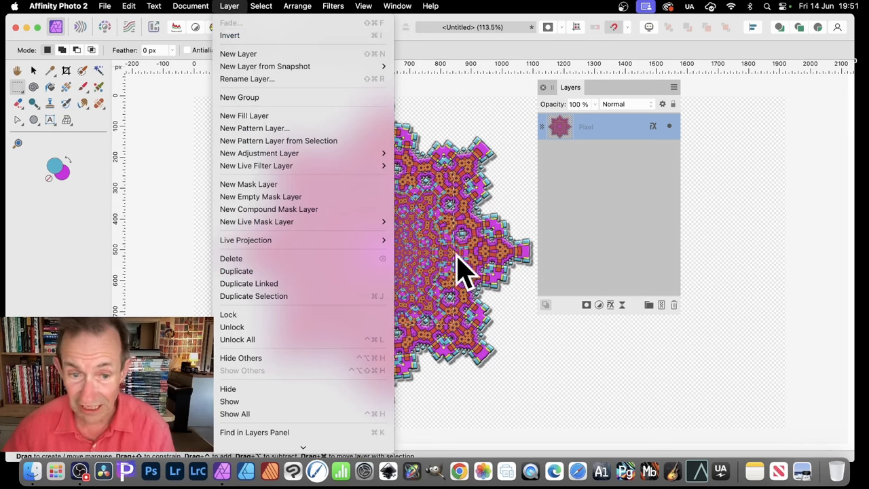
mouse_move(462, 149)
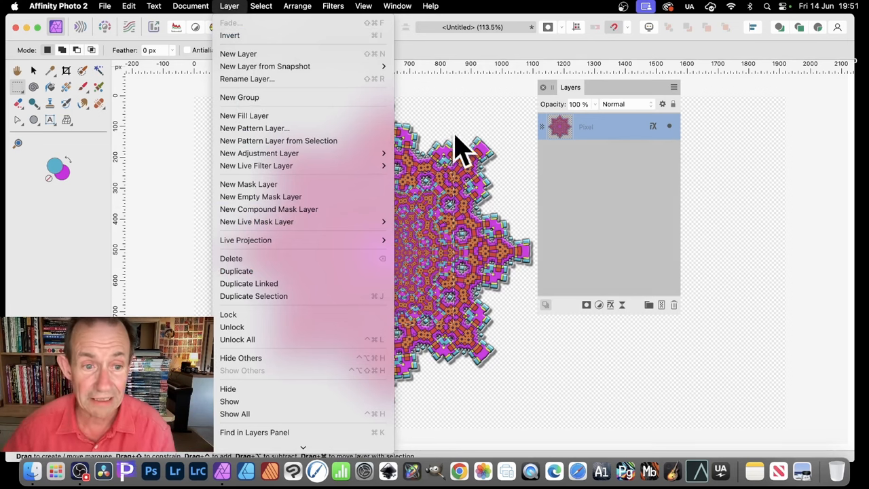
click(255, 128)
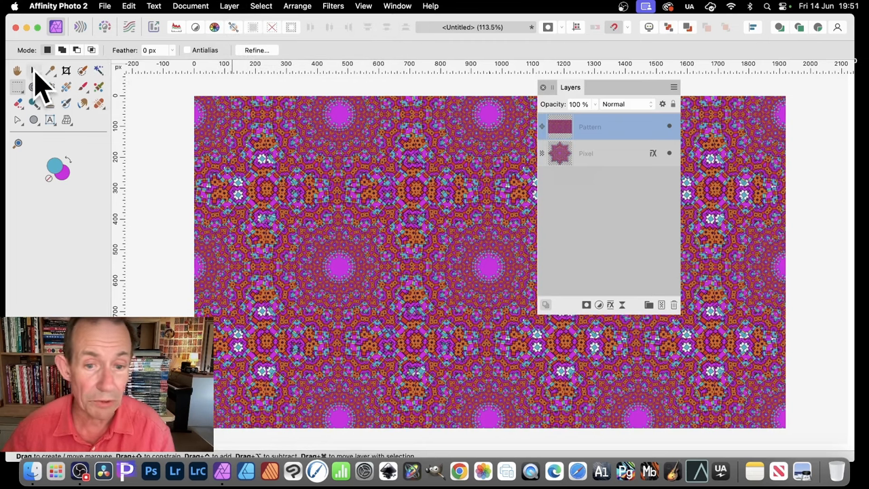
Scale up the pattern tiles with the Move Tool, then rasterise the Pattern layer to pixels.
click(16, 71)
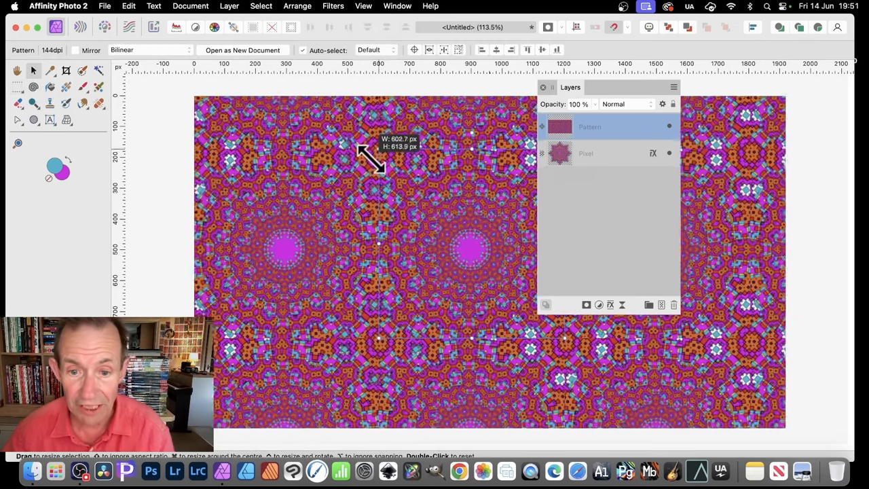
drag(374, 152, 383, 147)
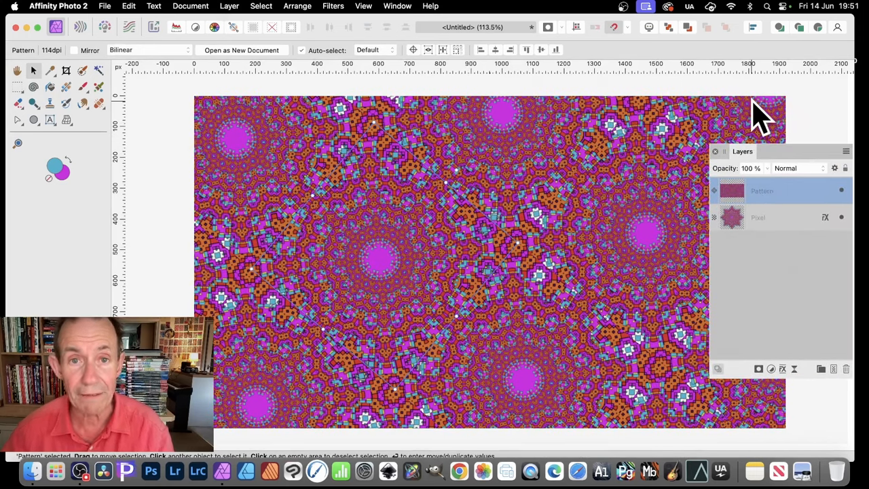
mouse_move(404, 16)
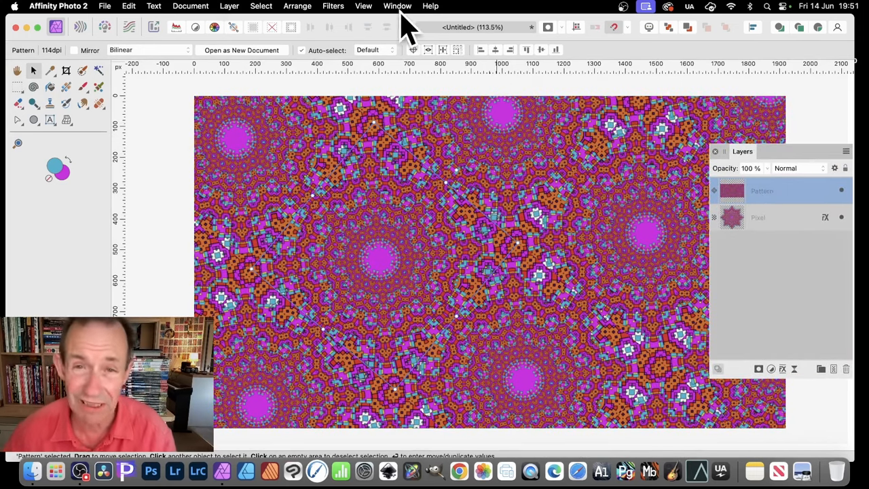
click(229, 5)
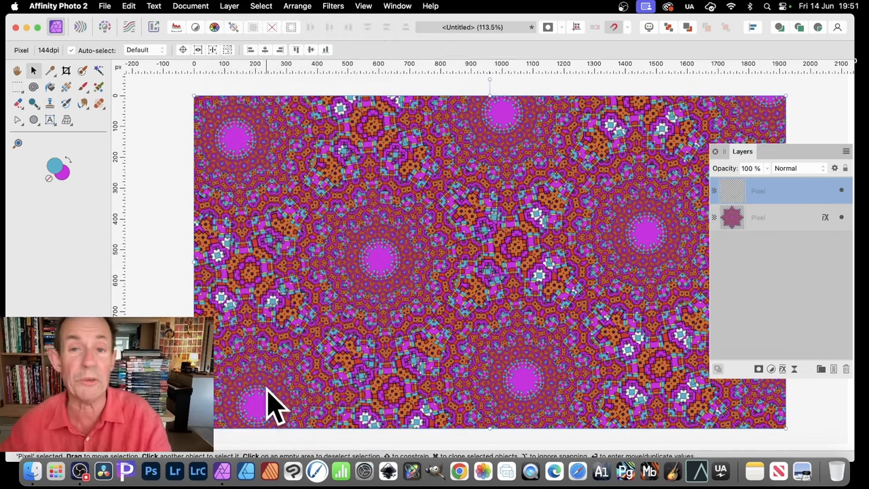
click(732, 191)
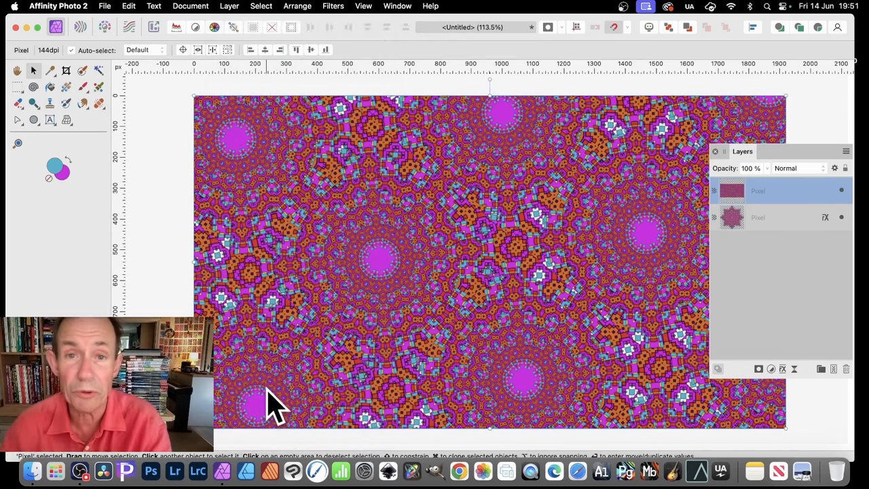